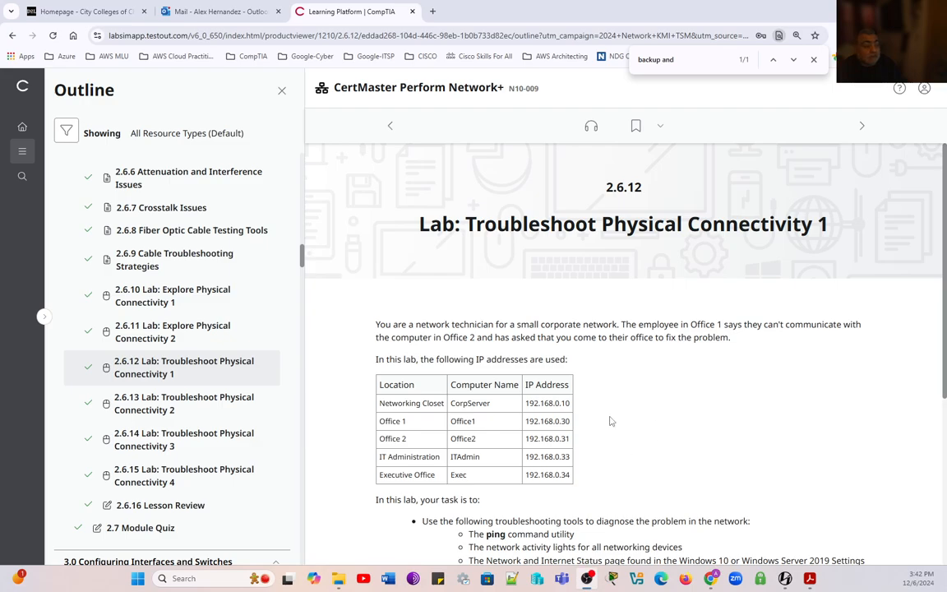
mouse_move(436, 396)
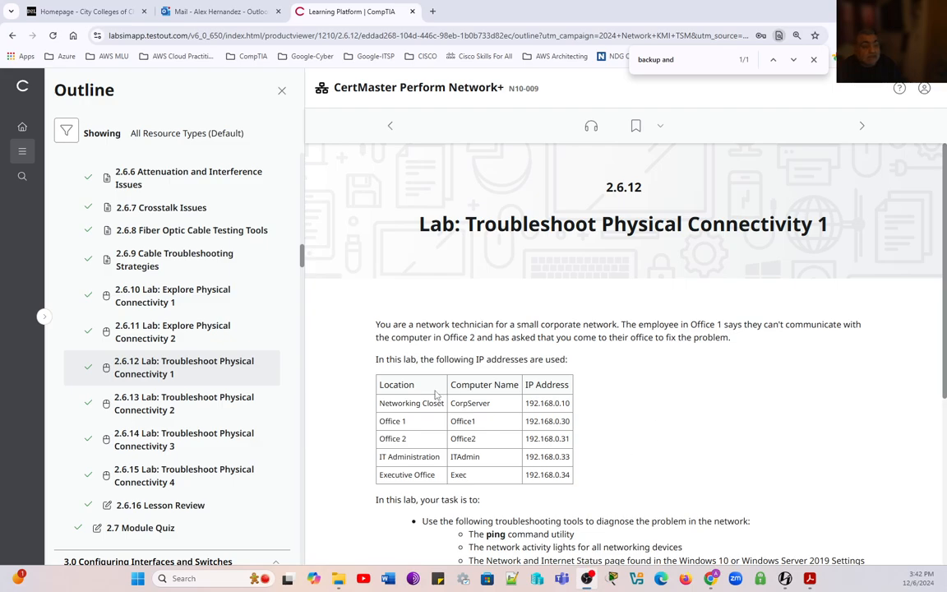
mouse_move(188, 379)
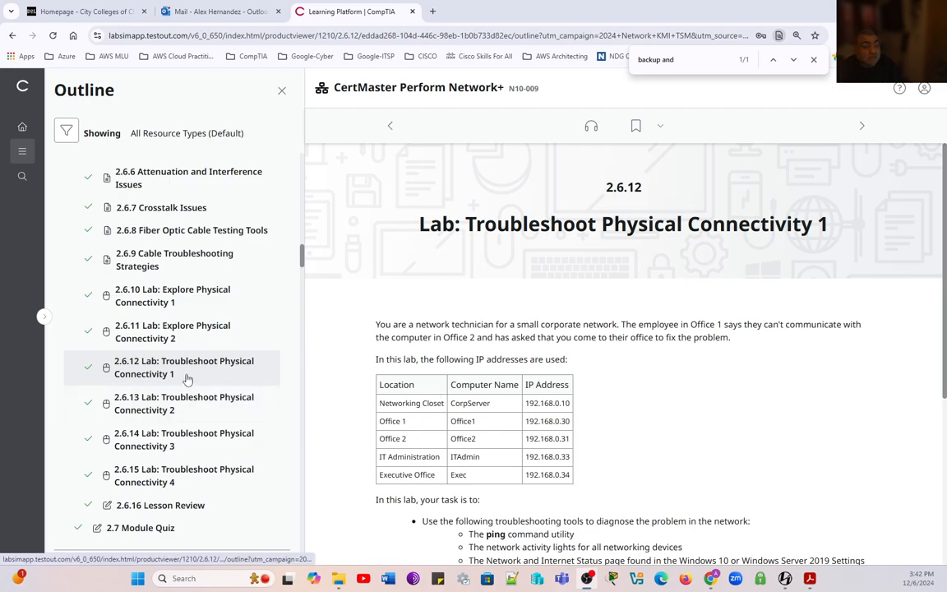
- Launch the Troubleshoot Physical Connectivity 1 lab and highlight the problem statement in Instructions
scroll(up, 3)
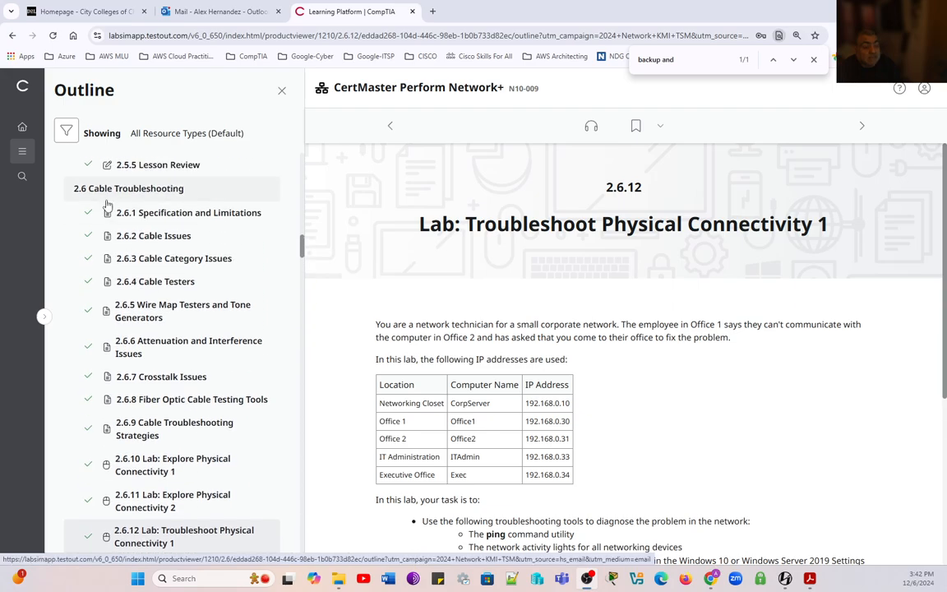
scroll(down, 3)
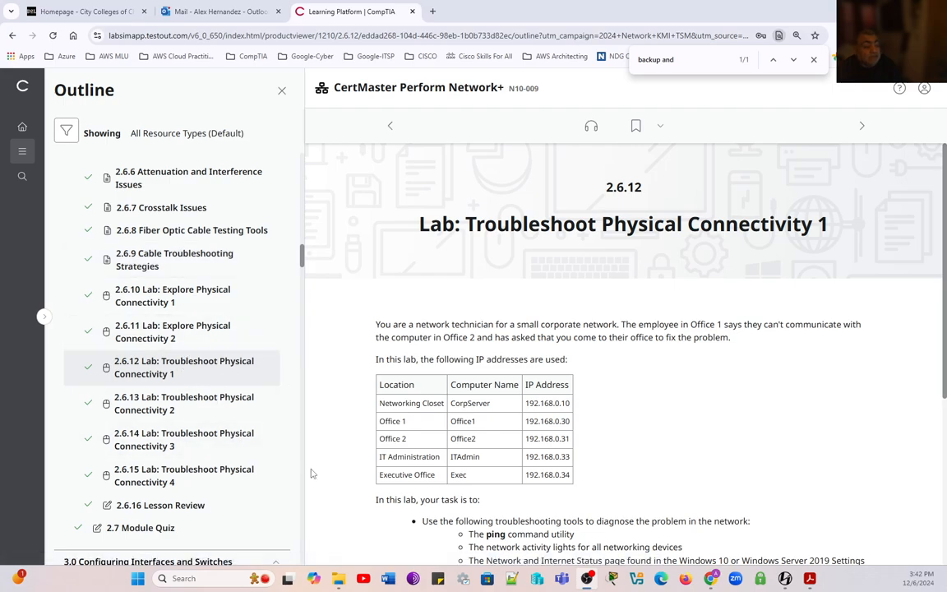
mouse_move(195, 331)
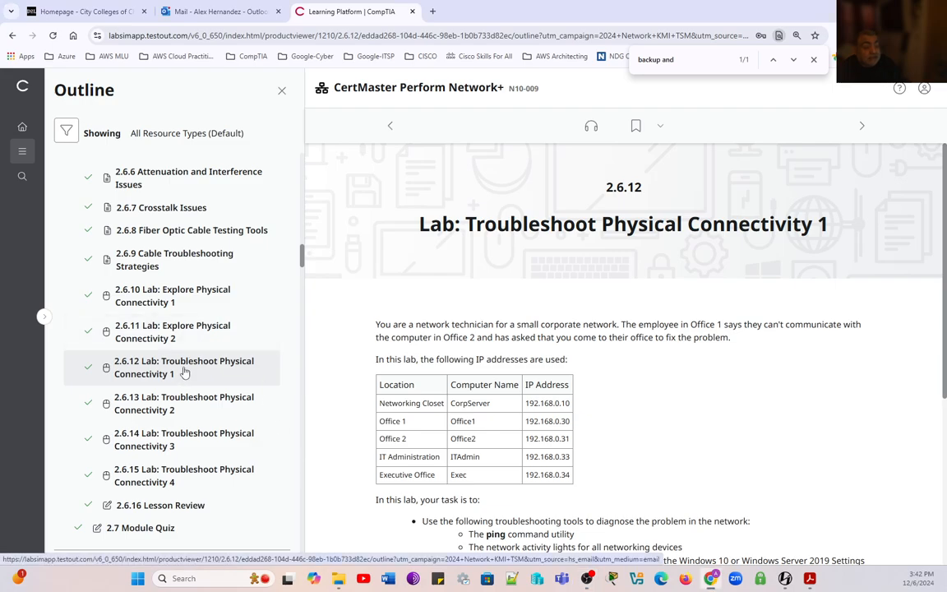
scroll(down, 3)
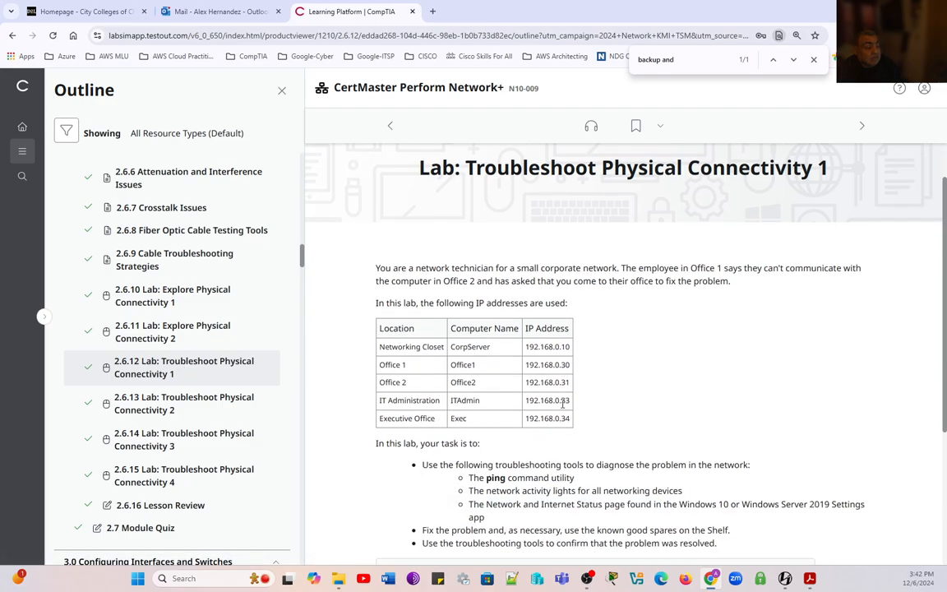
scroll(down, 3)
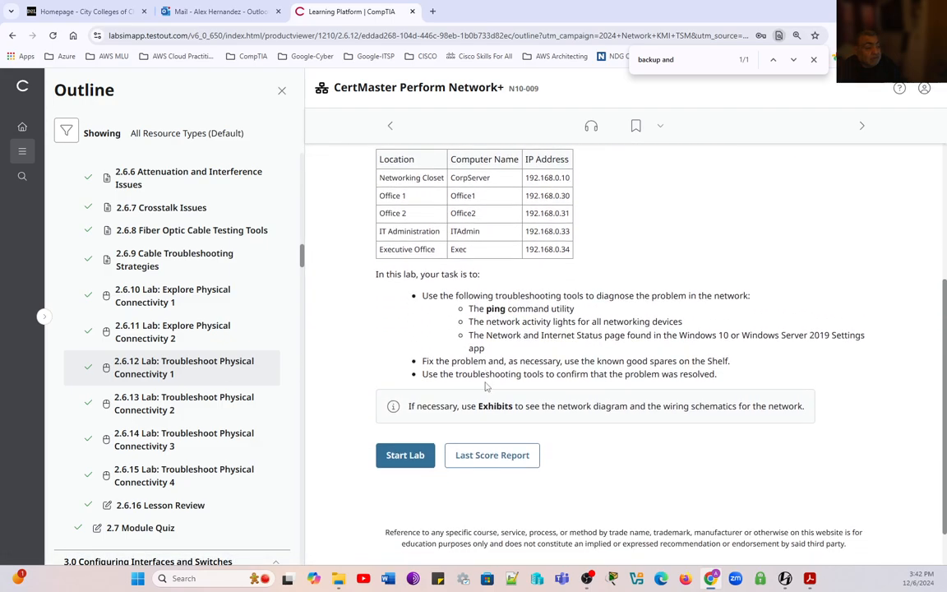
click(405, 455)
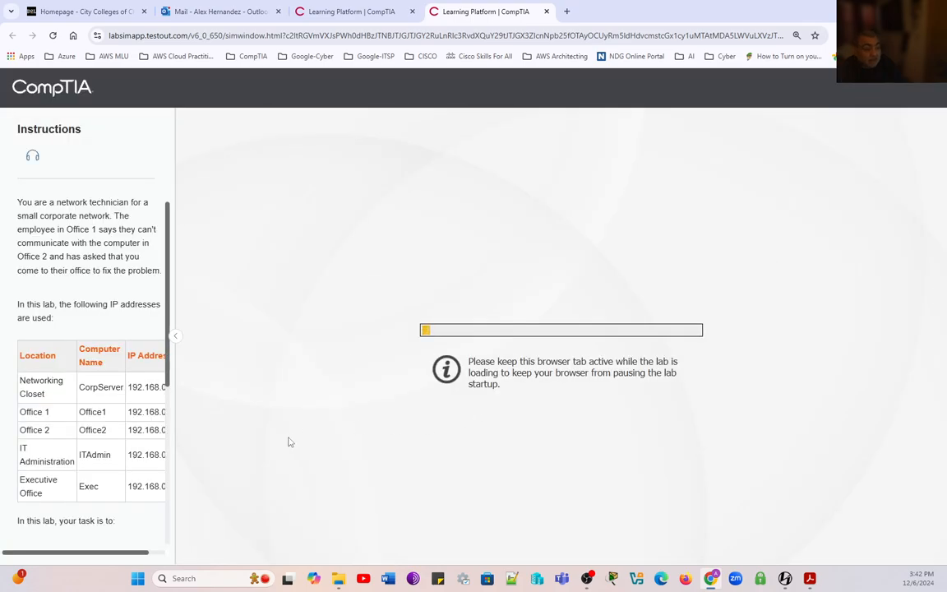
mouse_move(201, 468)
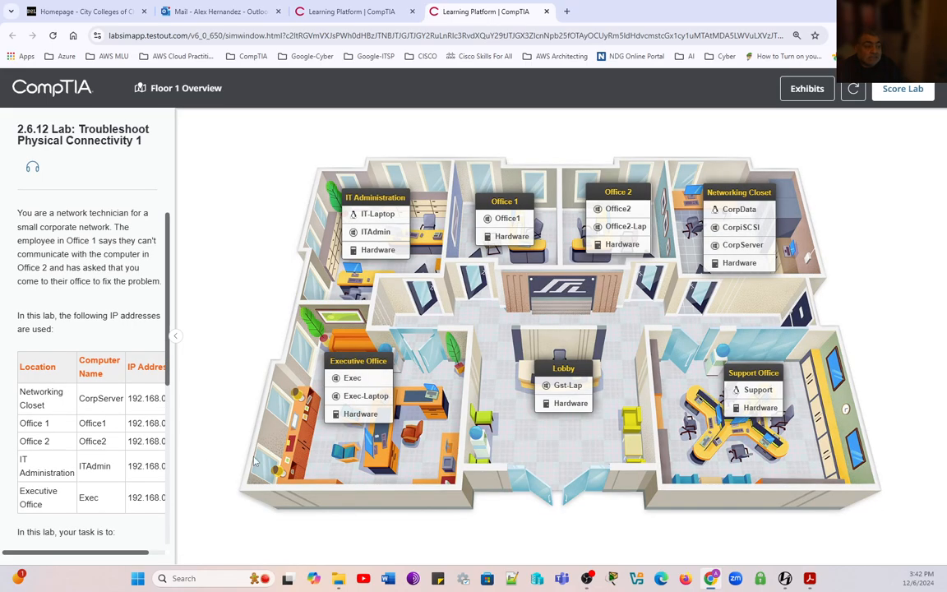
mouse_move(481, 451)
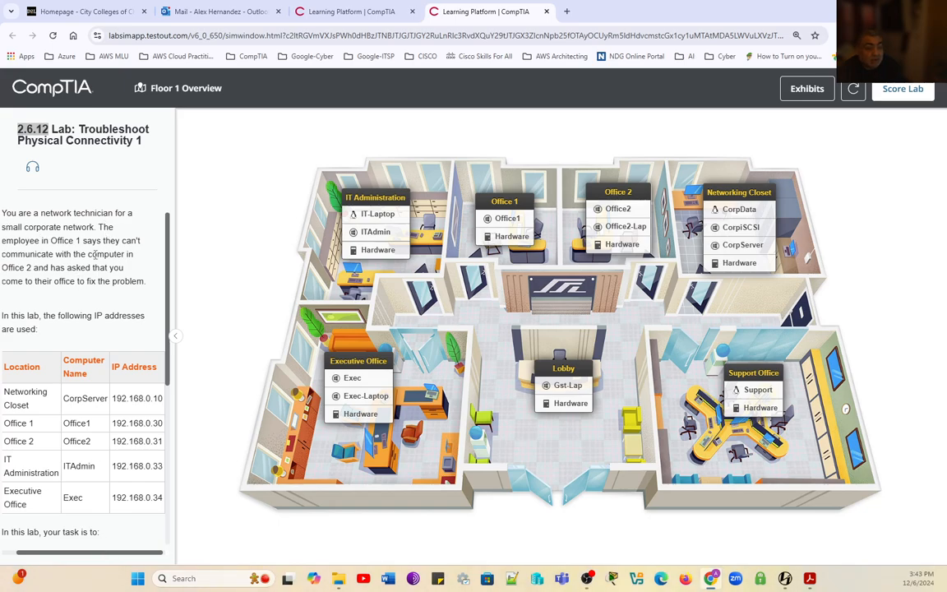
drag(51, 240, 128, 253)
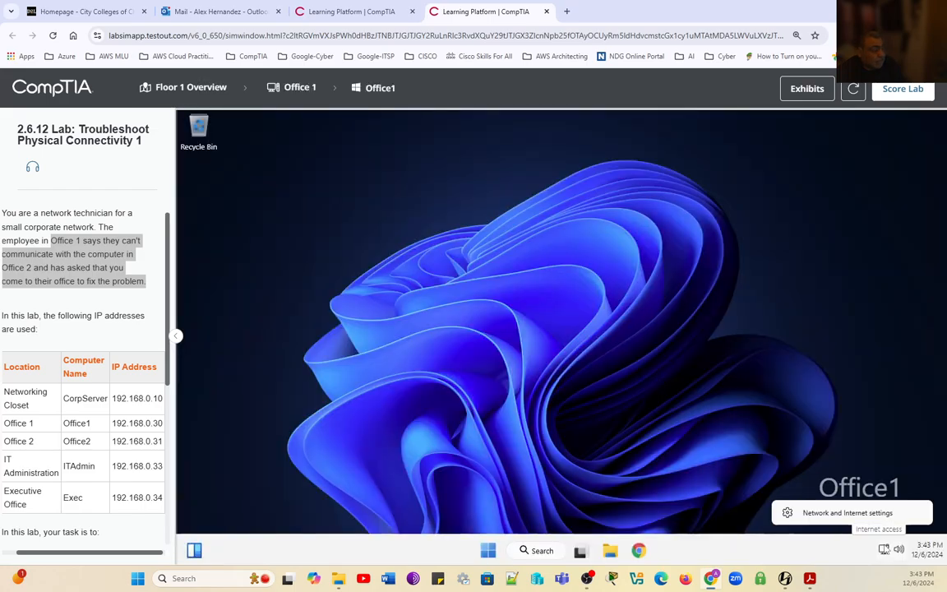
- Verify Office1's Ethernet shows connected in network settings, then switch to the Office2 computer
click(847, 513)
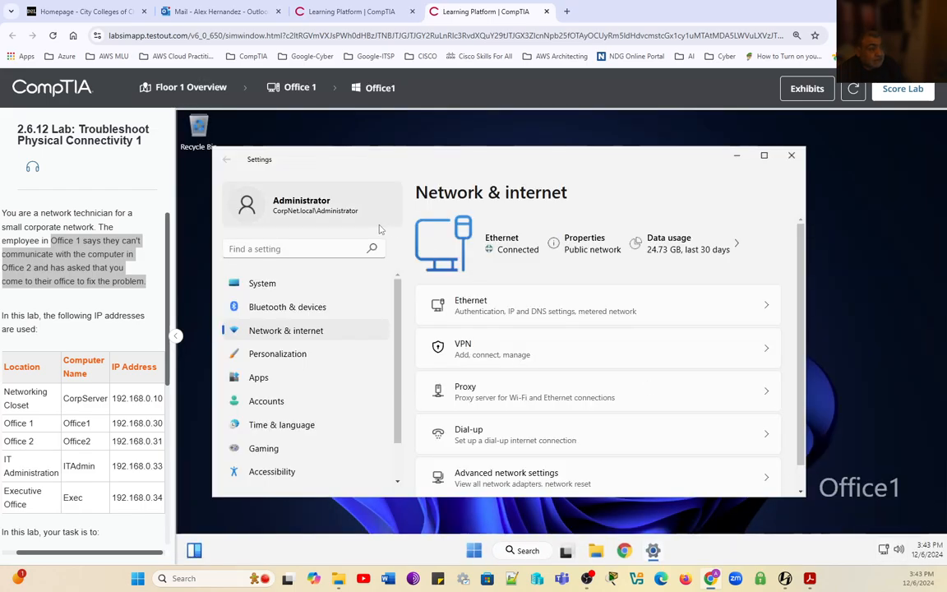
click(790, 156)
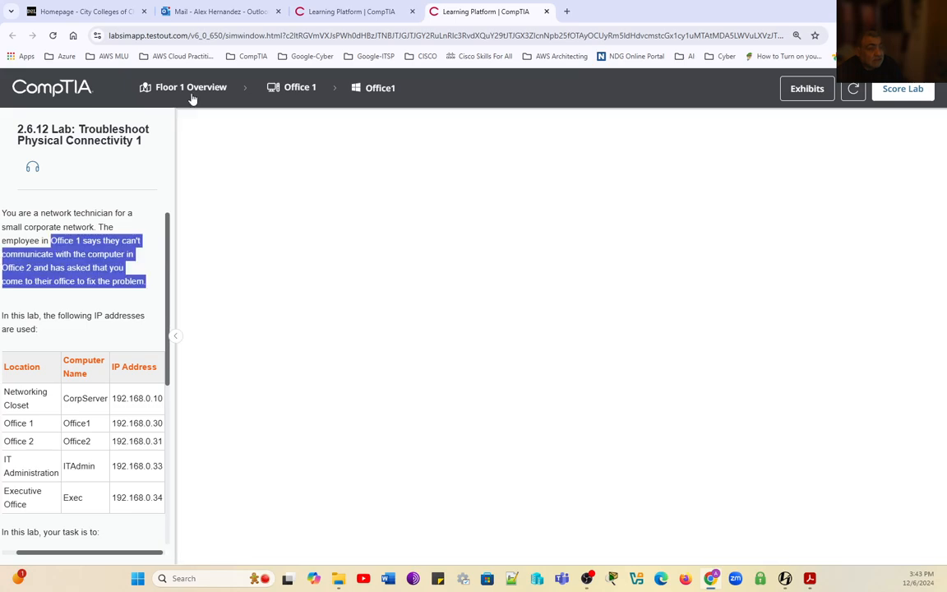
click(191, 88)
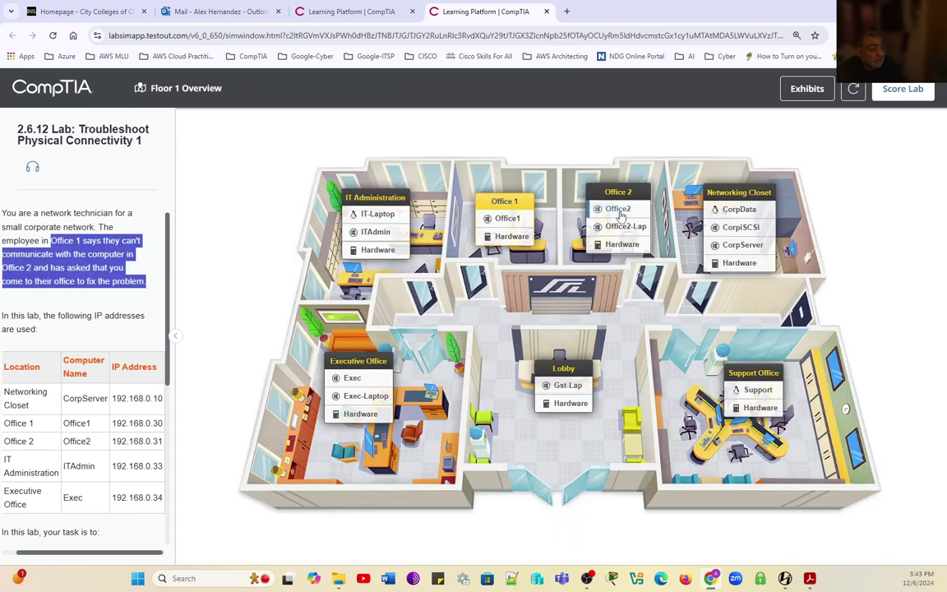
click(618, 209)
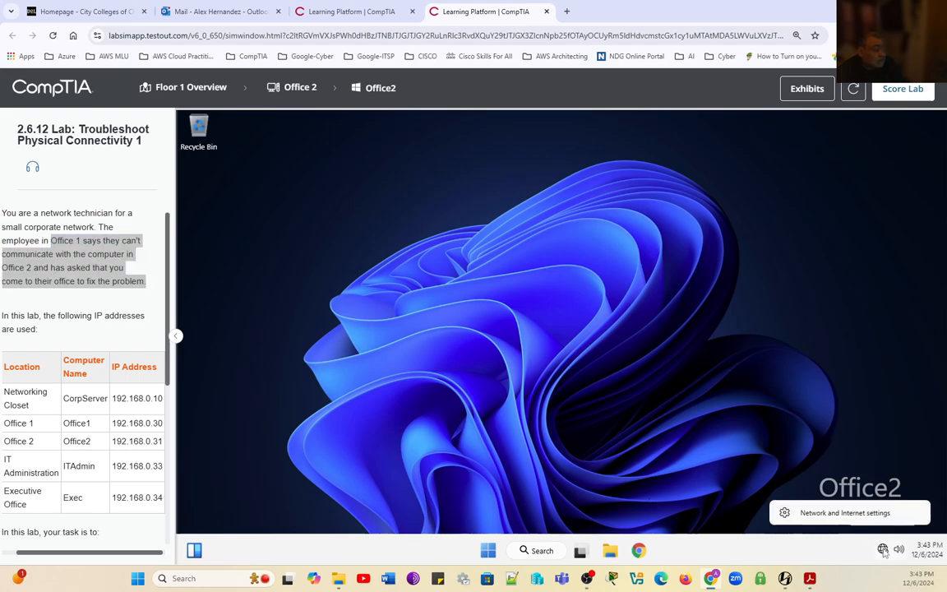
- View Office2's Ethernet details (not connected, manual IPv4 192.168.0.31), then close Settings
click(844, 512)
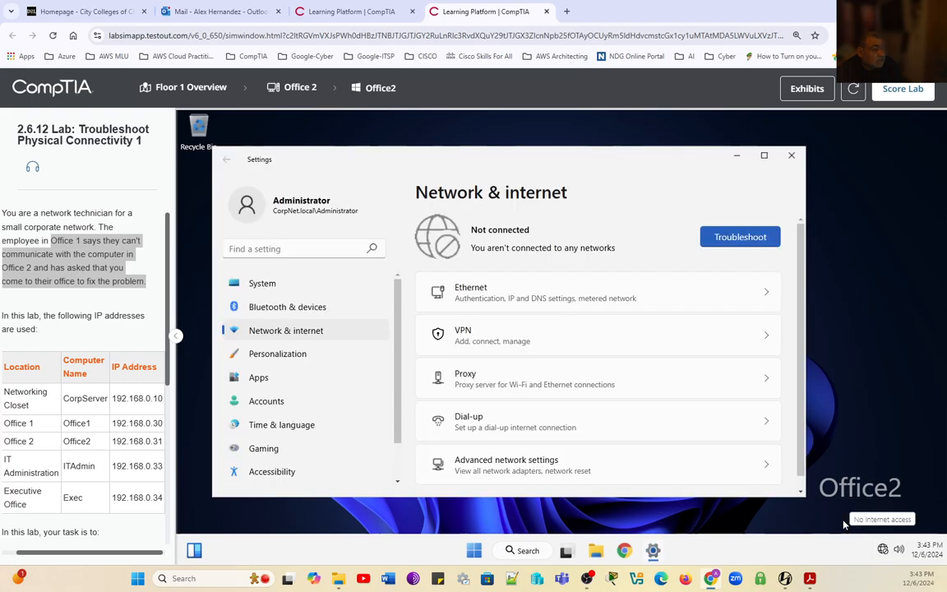
click(598, 292)
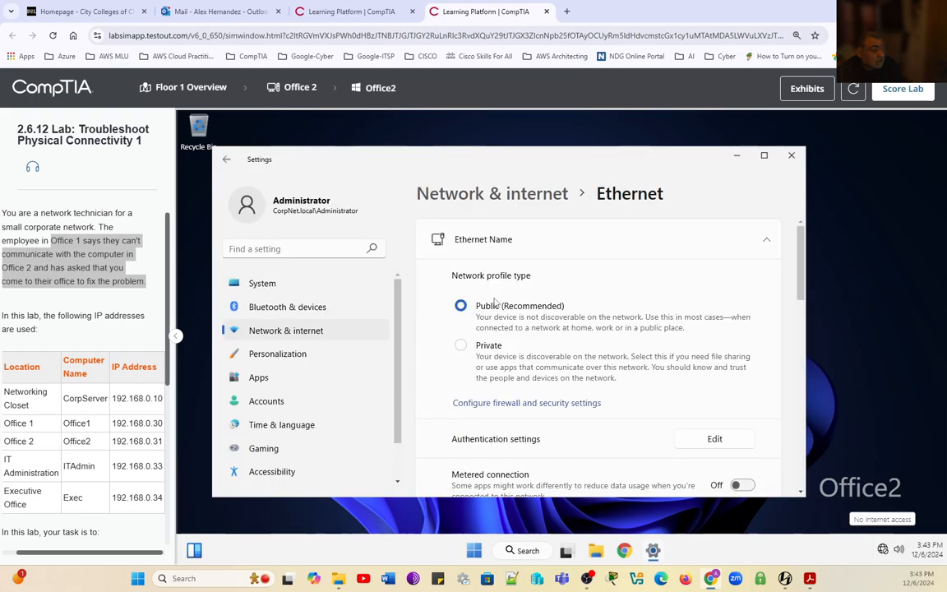
scroll(down, 3)
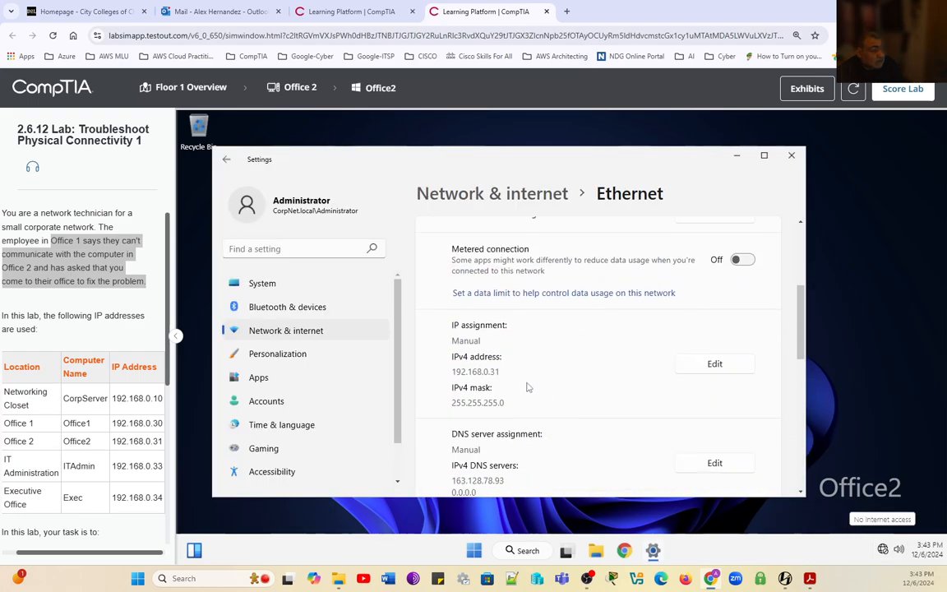
mouse_move(503, 380)
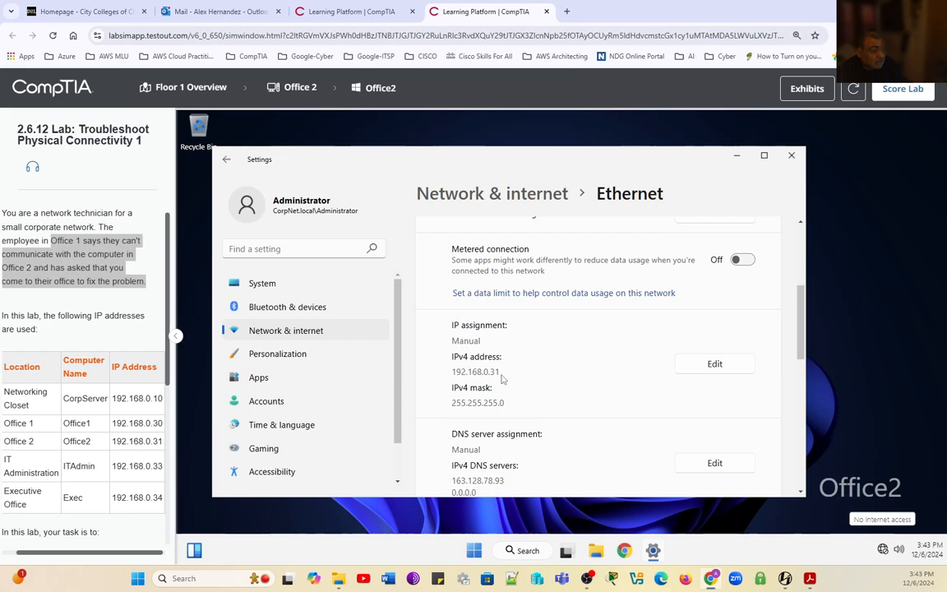
mouse_move(482, 409)
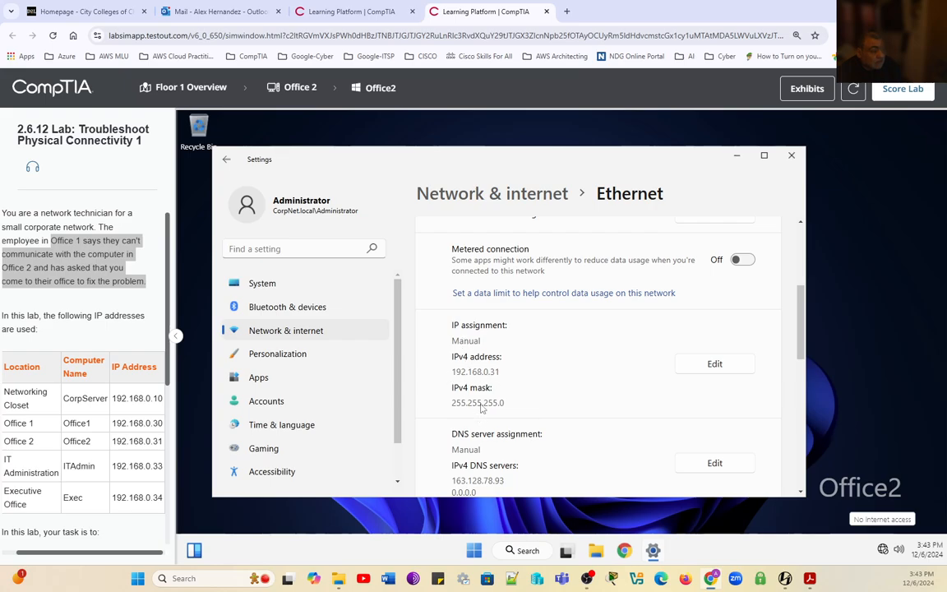
mouse_move(499, 379)
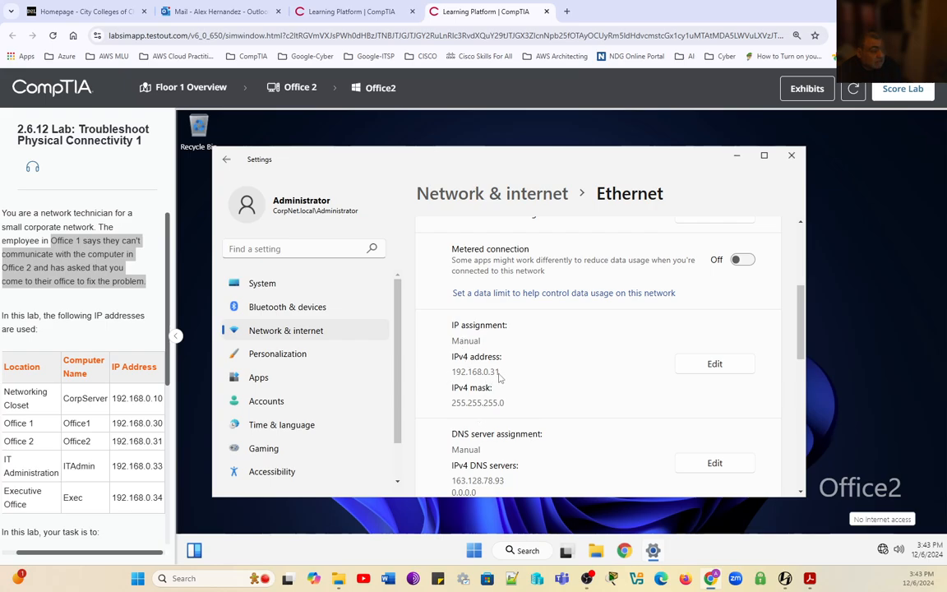
mouse_move(460, 380)
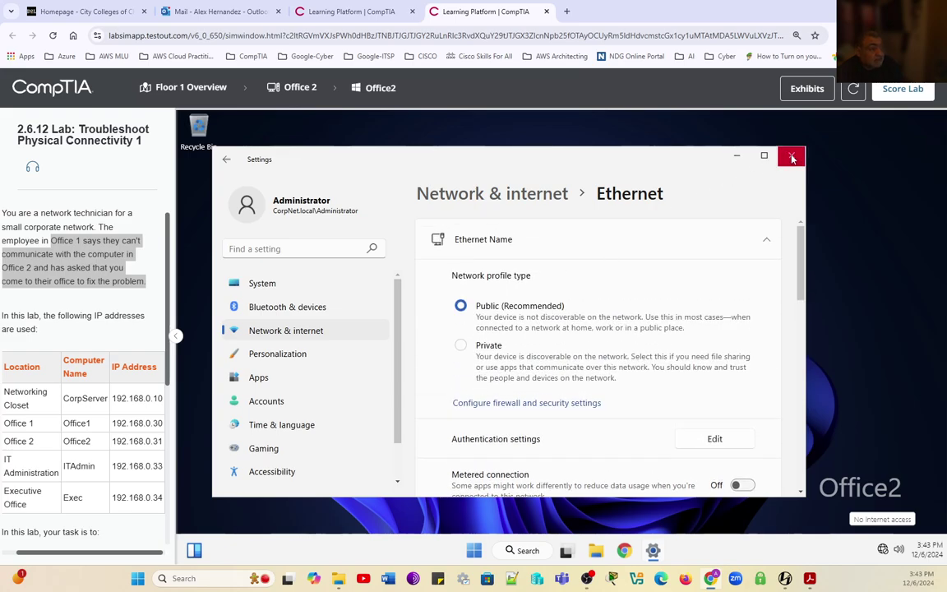
click(792, 157)
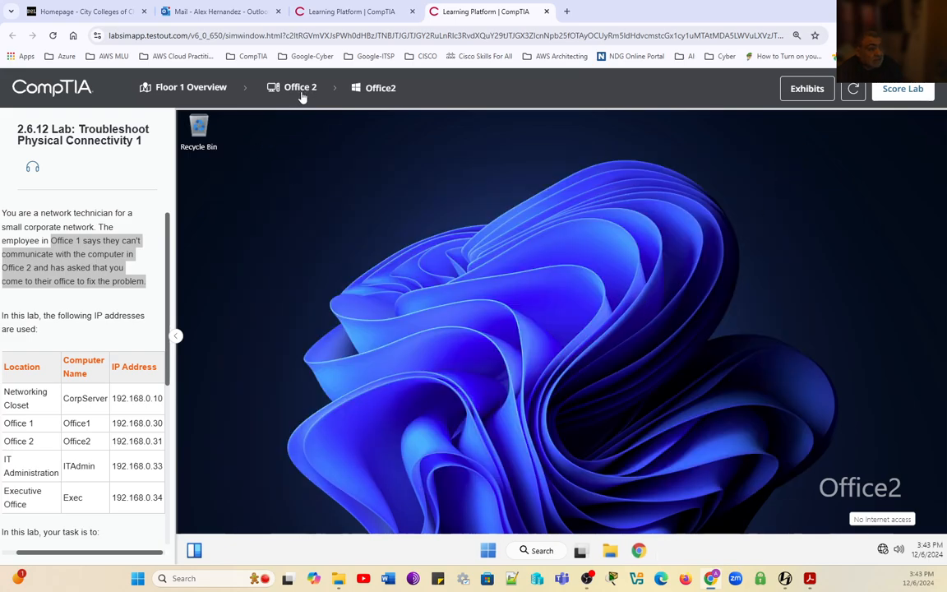
- Back on Office1, view Ethernet details showing manual IPv4 192.168.0.30, mask 255.255.255.0
click(191, 87)
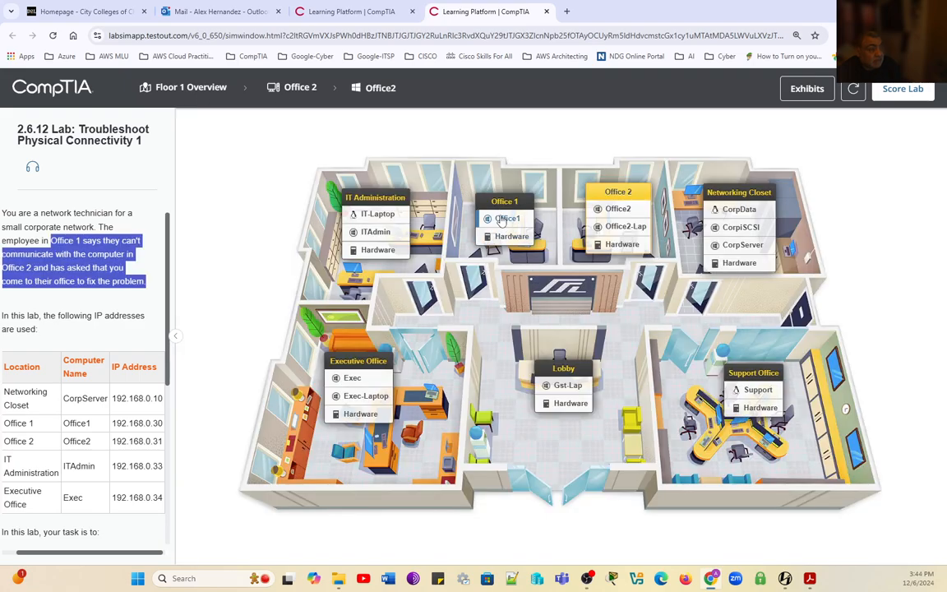
click(508, 218)
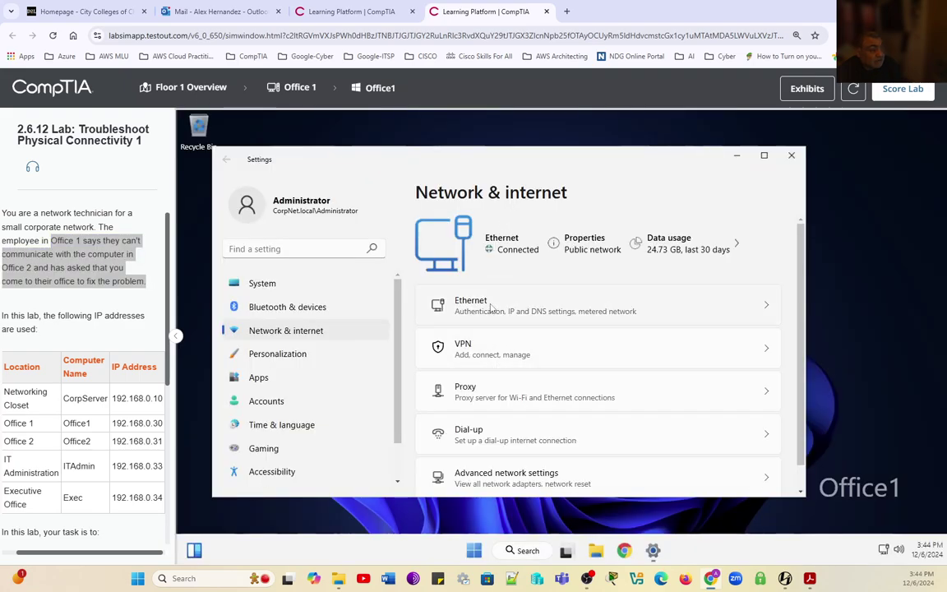
click(575, 305)
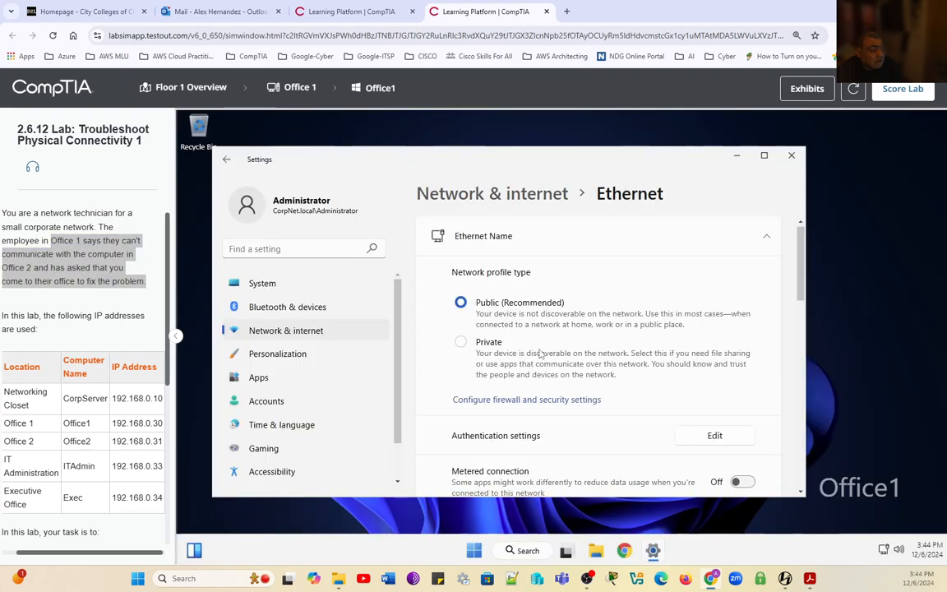
scroll(down, 3)
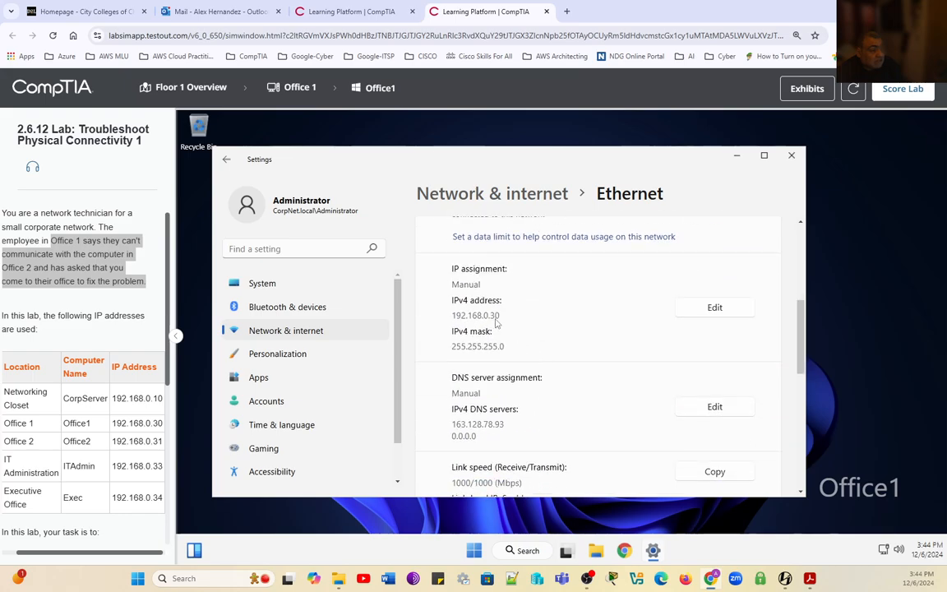
mouse_move(492, 363)
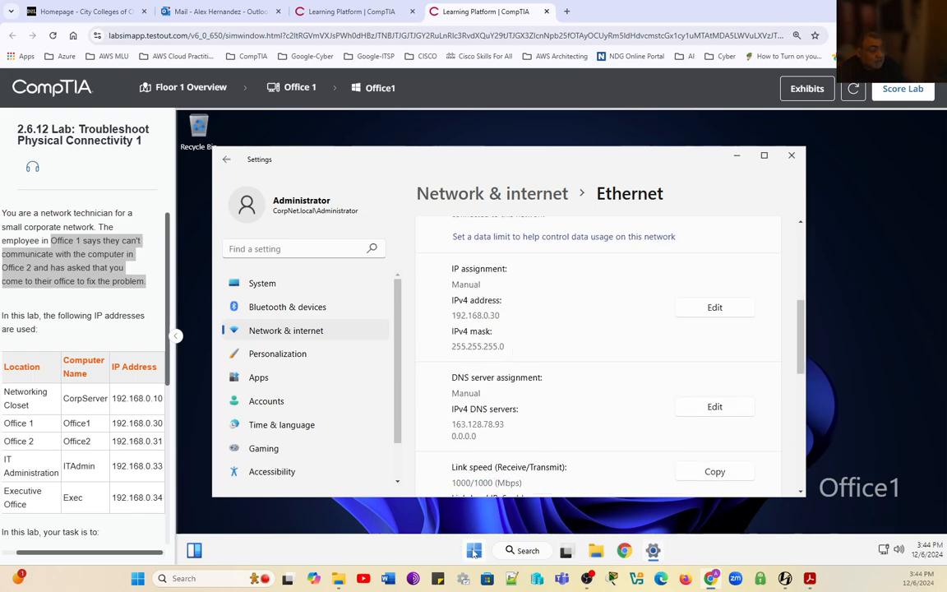
- Open an admin Terminal PowerShell on Office1 and move its window up
right_click(473, 551)
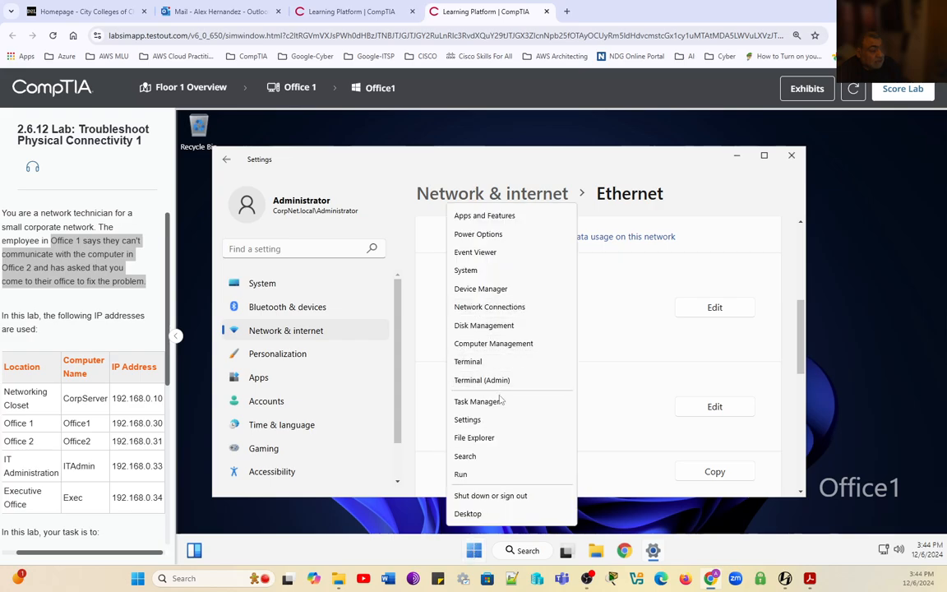
click(482, 380)
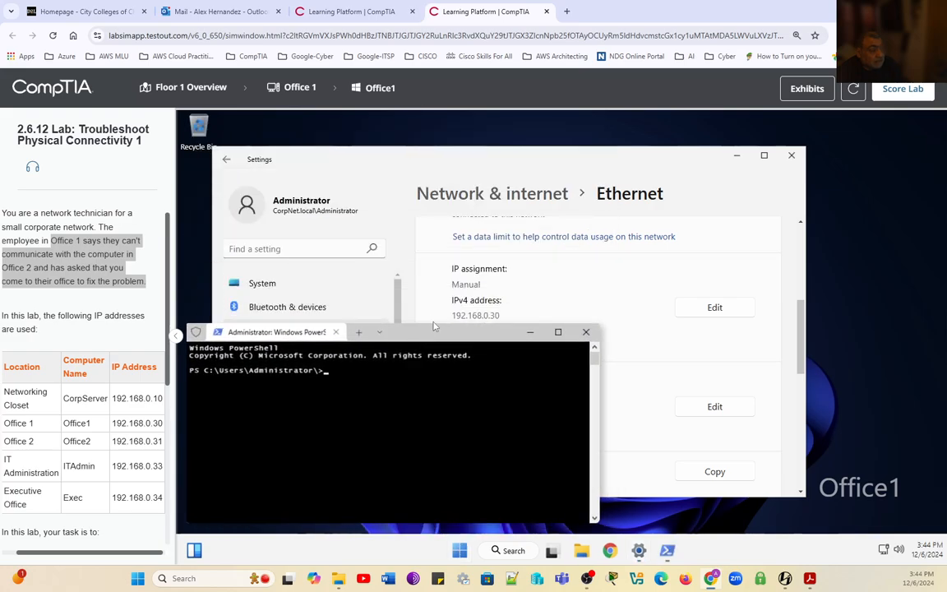
drag(386, 331, 386, 129)
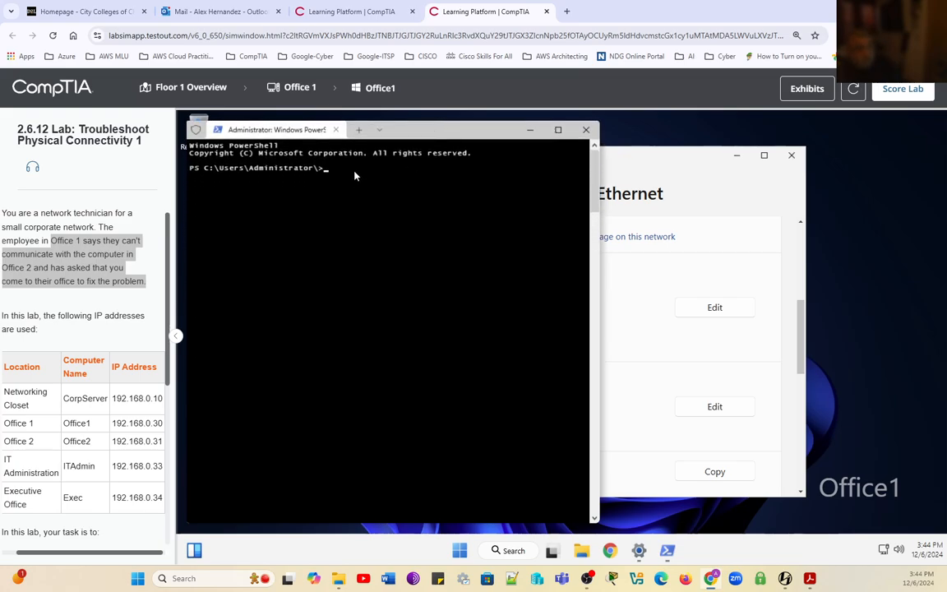
- Ping 192.168.0.10, .30, .31, .33 and .34; only .31 fails
text(ping 192.168.0.10)
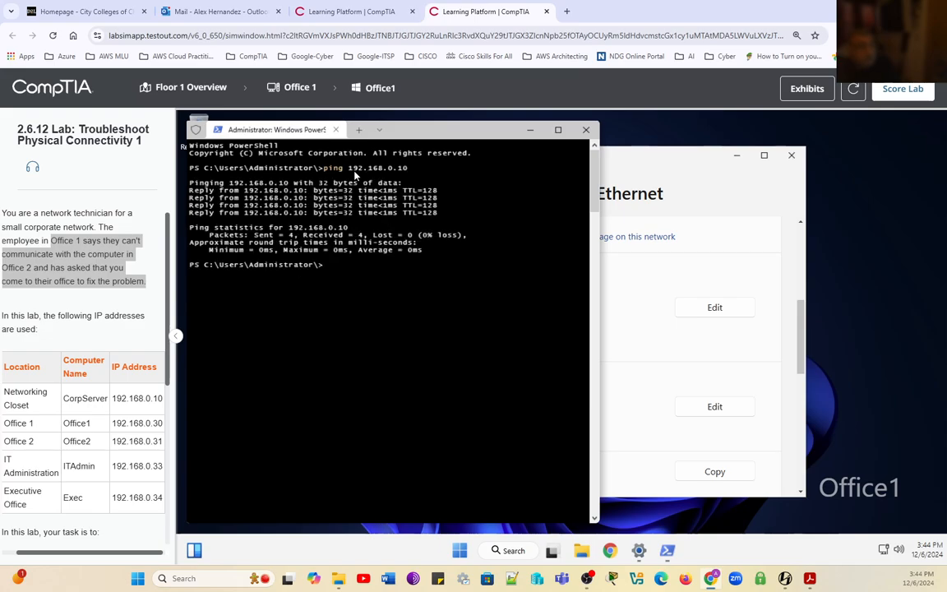
text(ping)
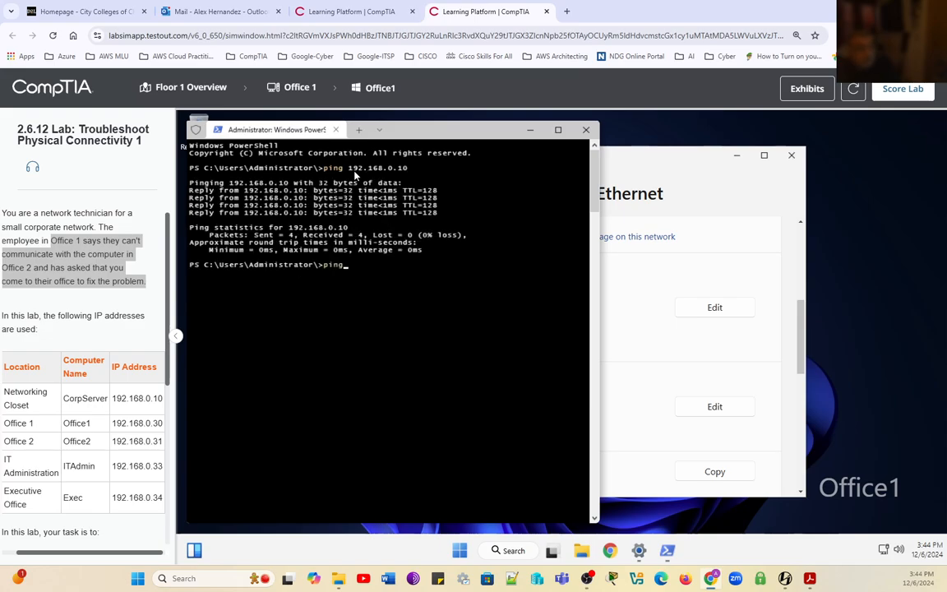
text(192.168.030)
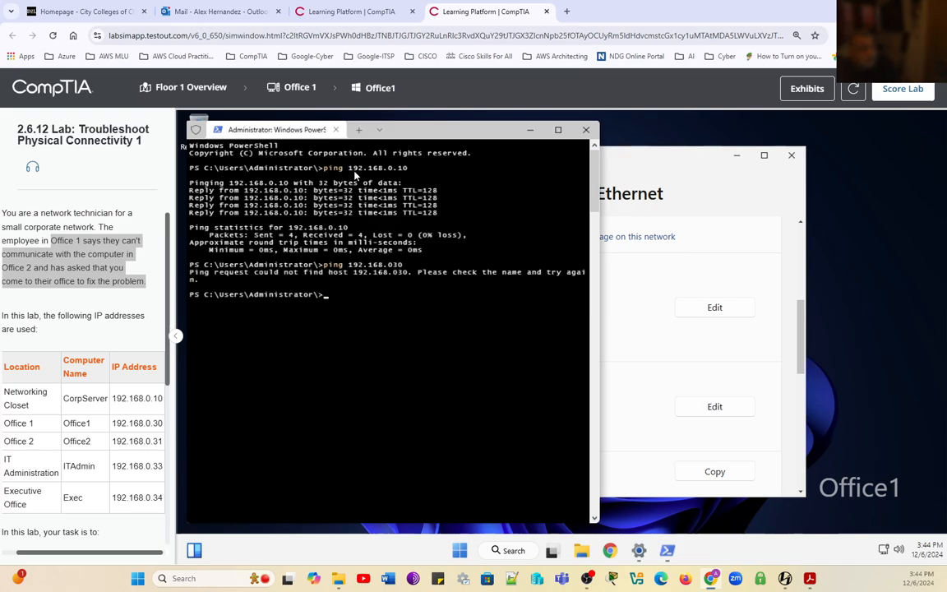
text(ping 192.168.0.10)
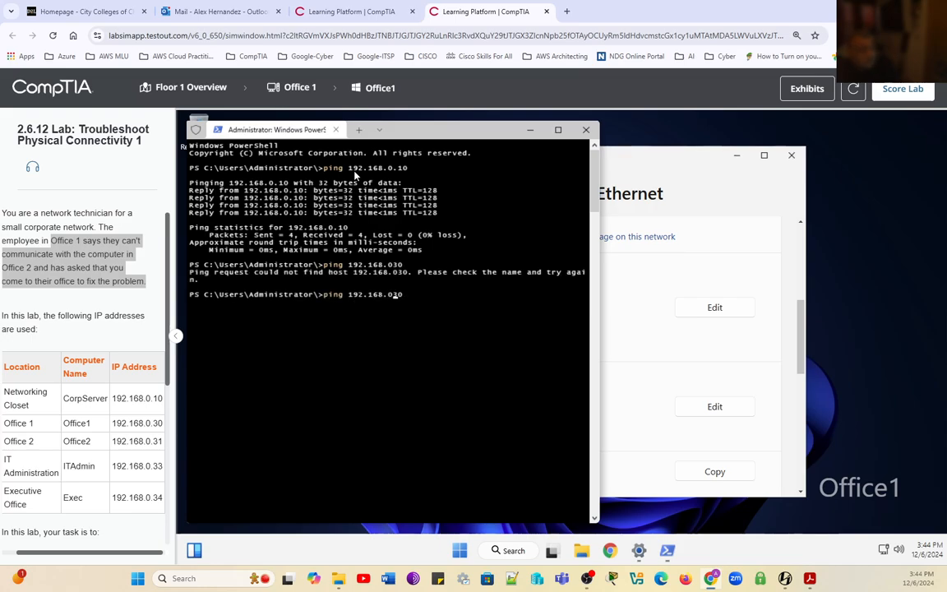
text(.)
key(Return)
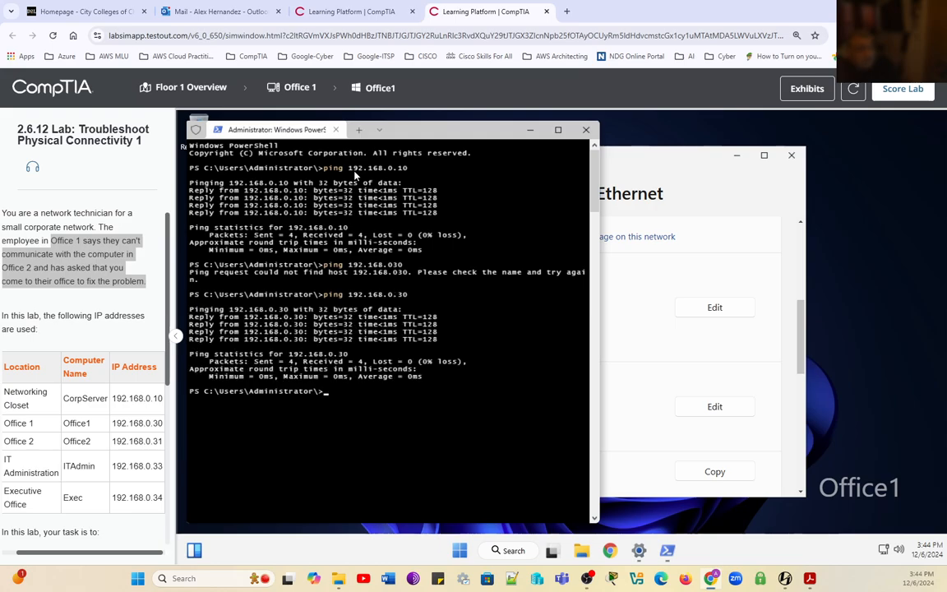
text(ping 192.168.0.31)
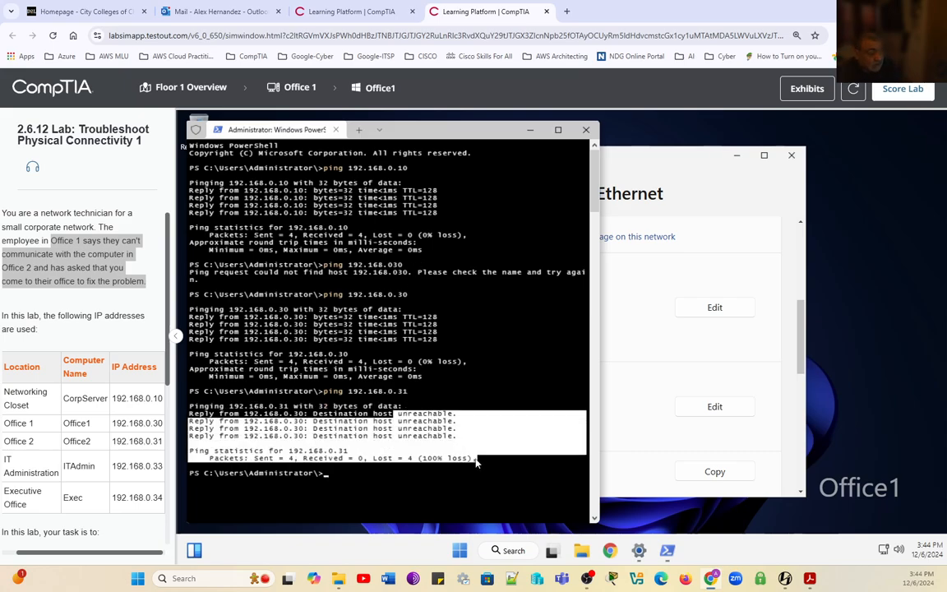
mouse_move(402, 477)
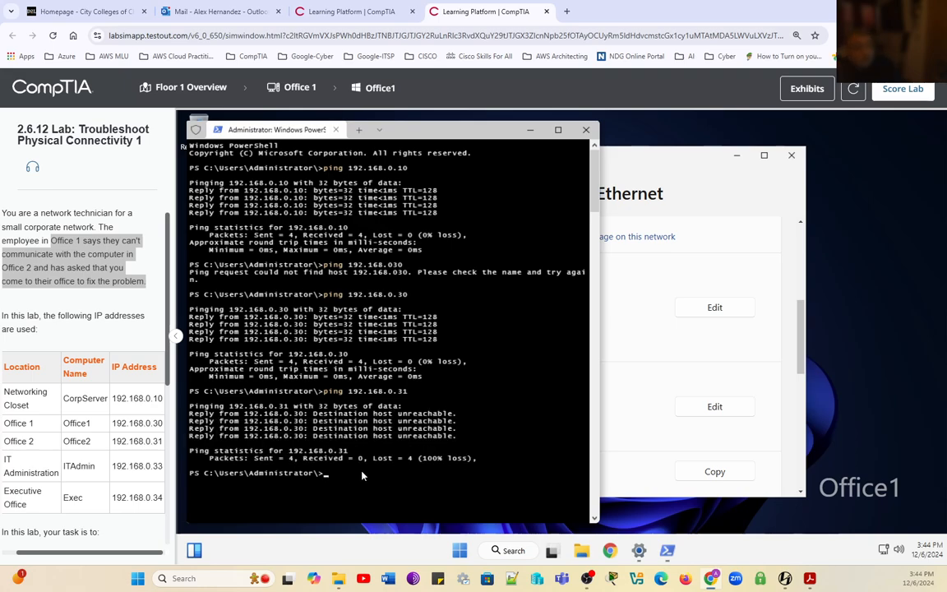
text(ping 192.168.)
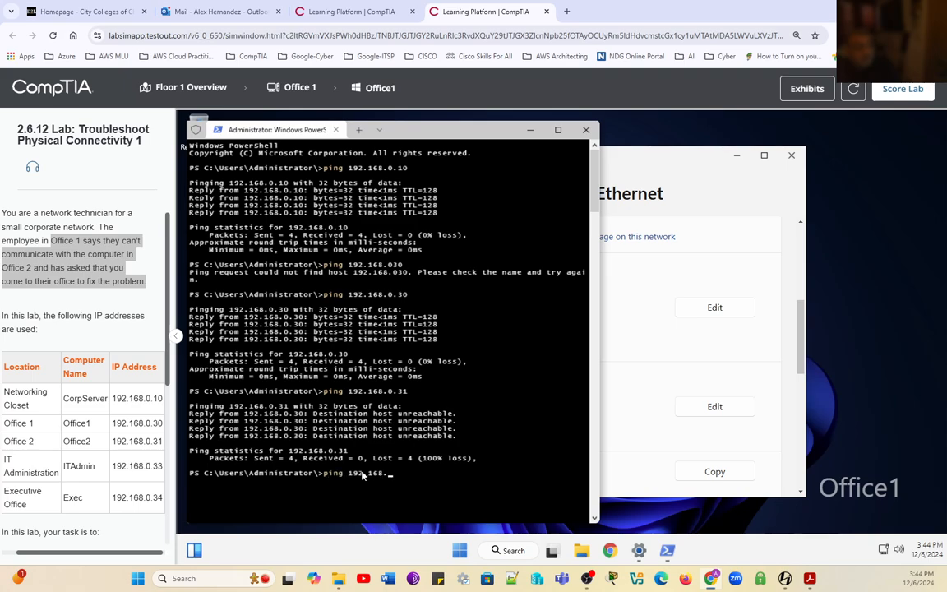
key(Return)
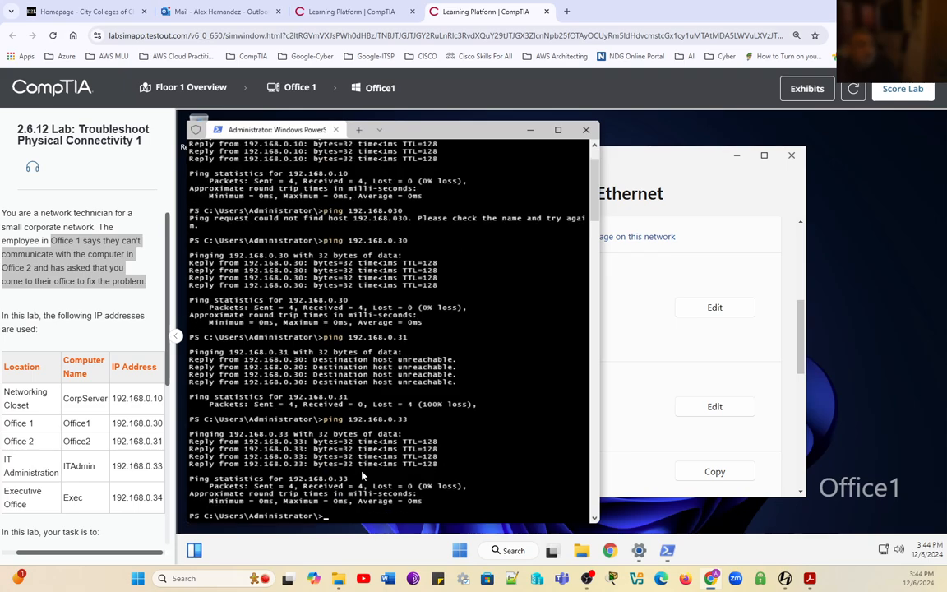
text(ping 192.168.0.34)
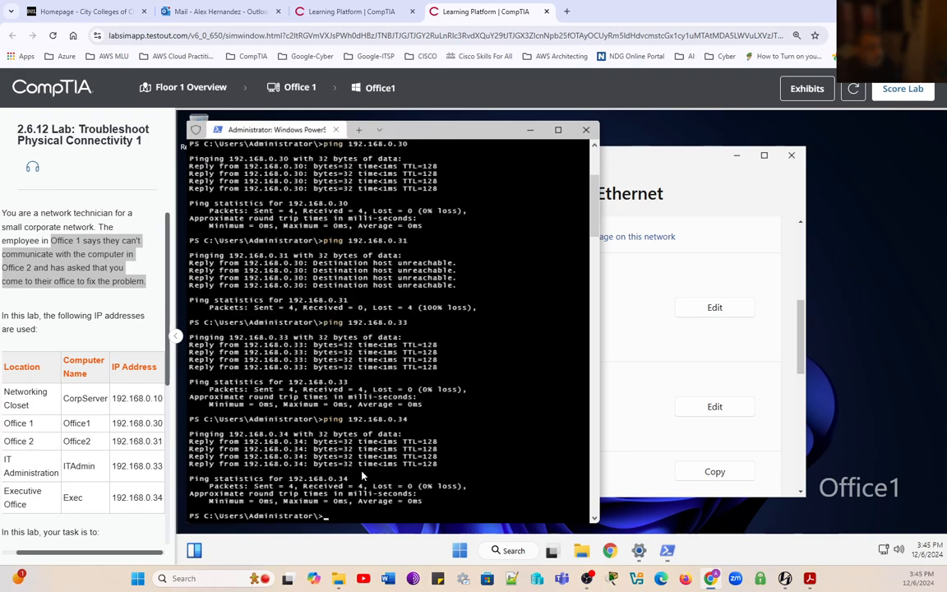
mouse_move(416, 471)
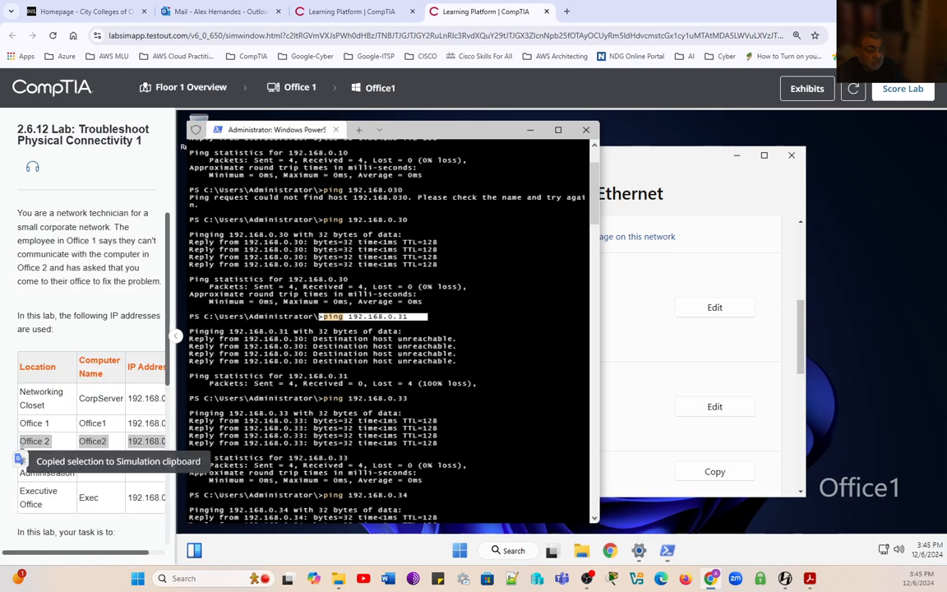
- Switch to Office2, open the Office 2 workspace, and show the computer's back panel
click(586, 129)
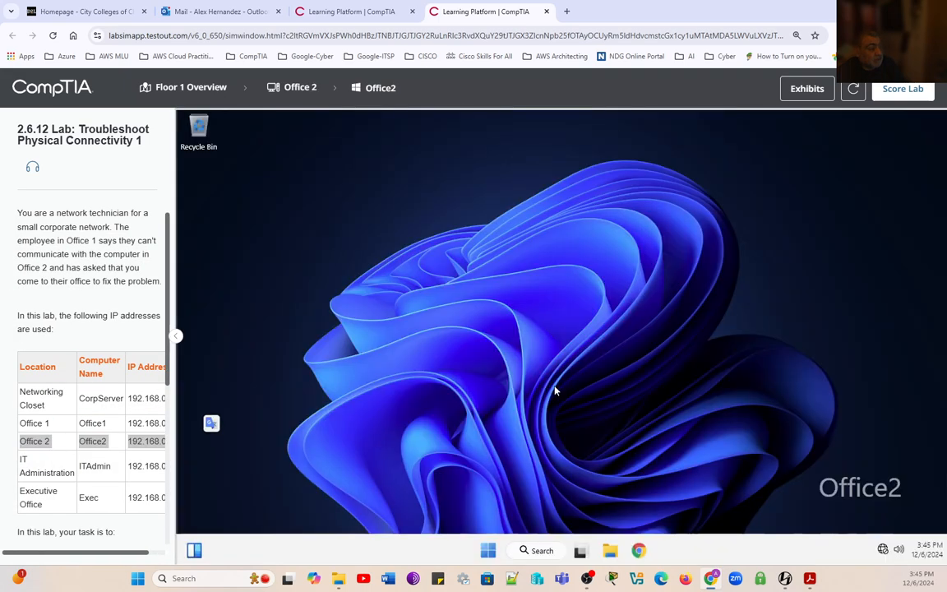
mouse_move(473, 366)
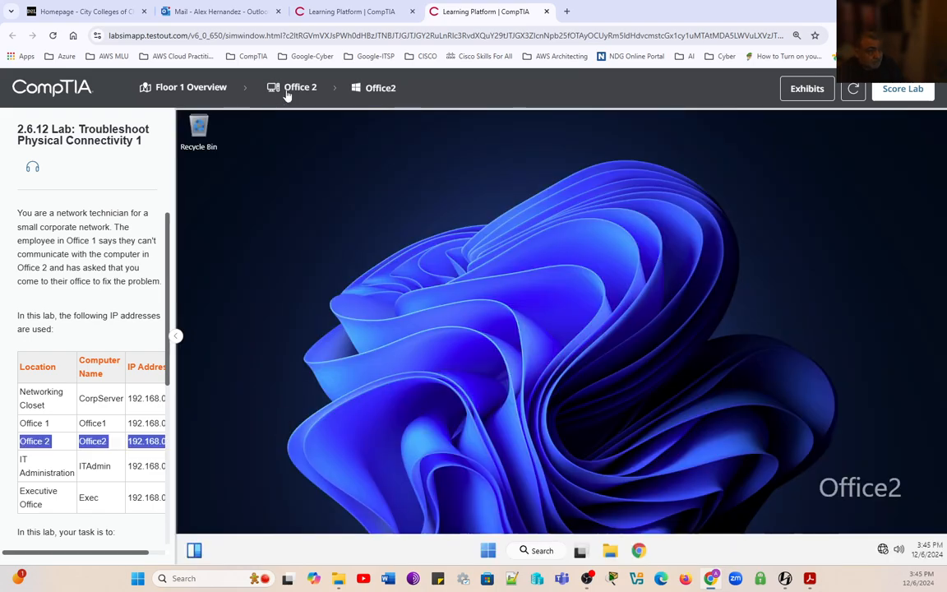
click(300, 87)
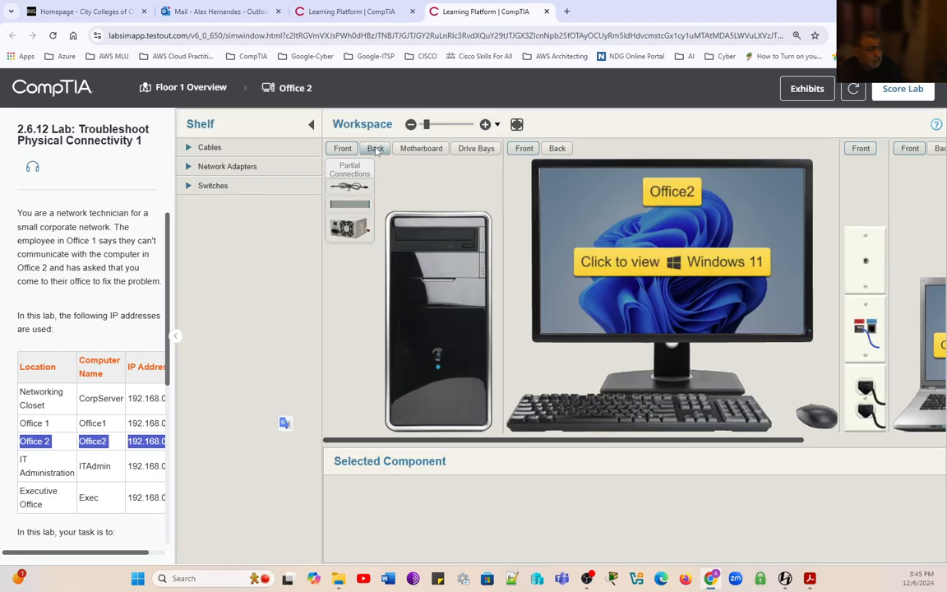
click(375, 148)
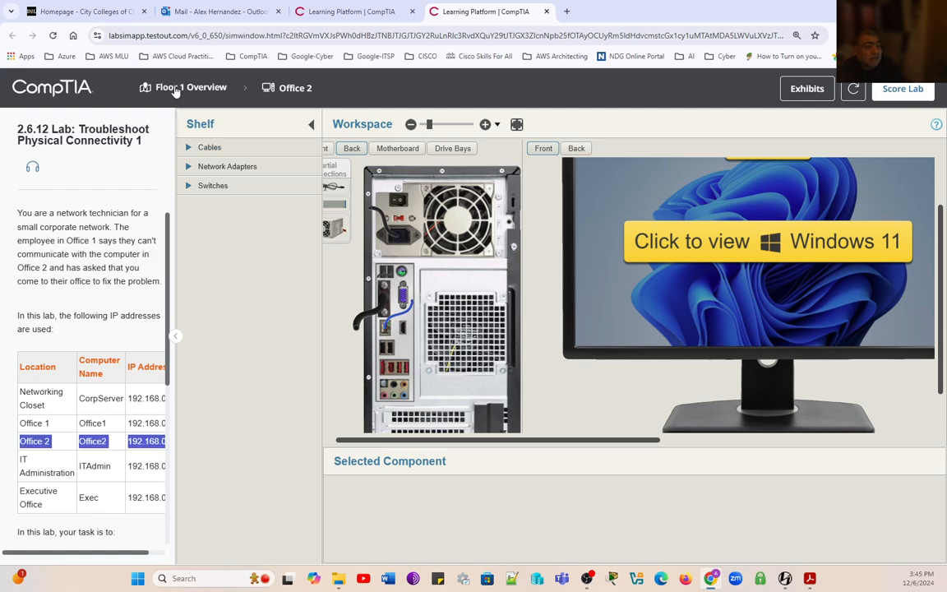
click(191, 88)
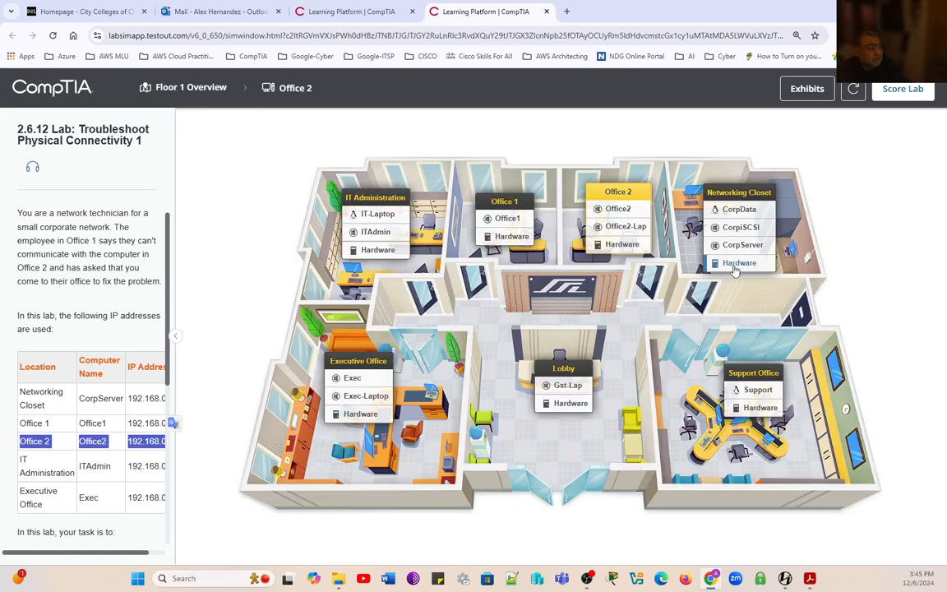
click(739, 262)
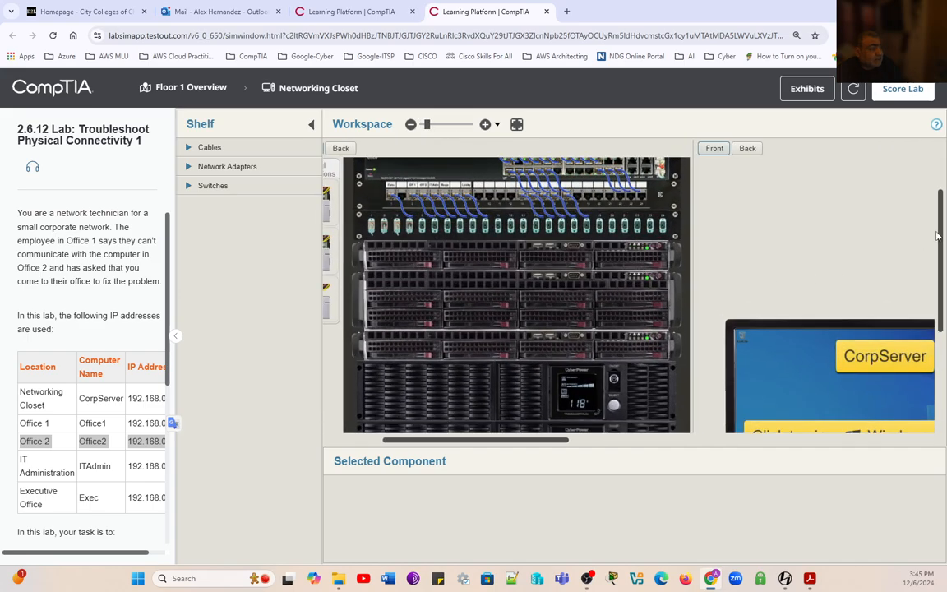
scroll(up, 3)
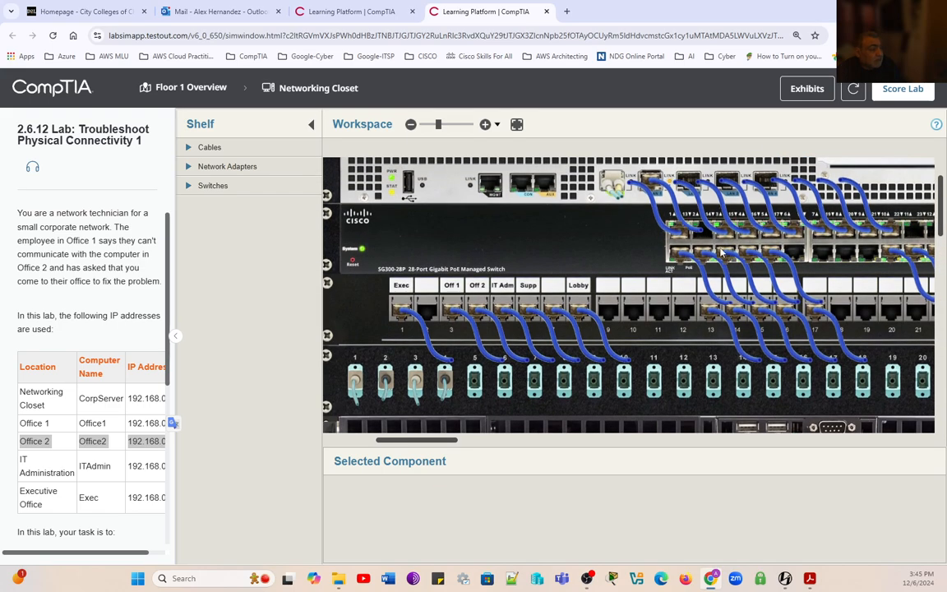
click(474, 318)
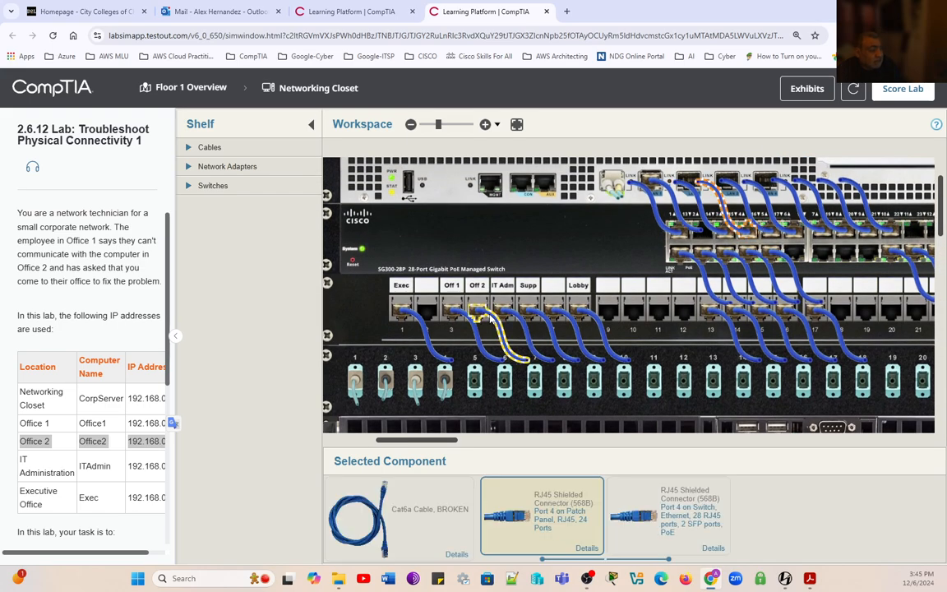
mouse_move(533, 290)
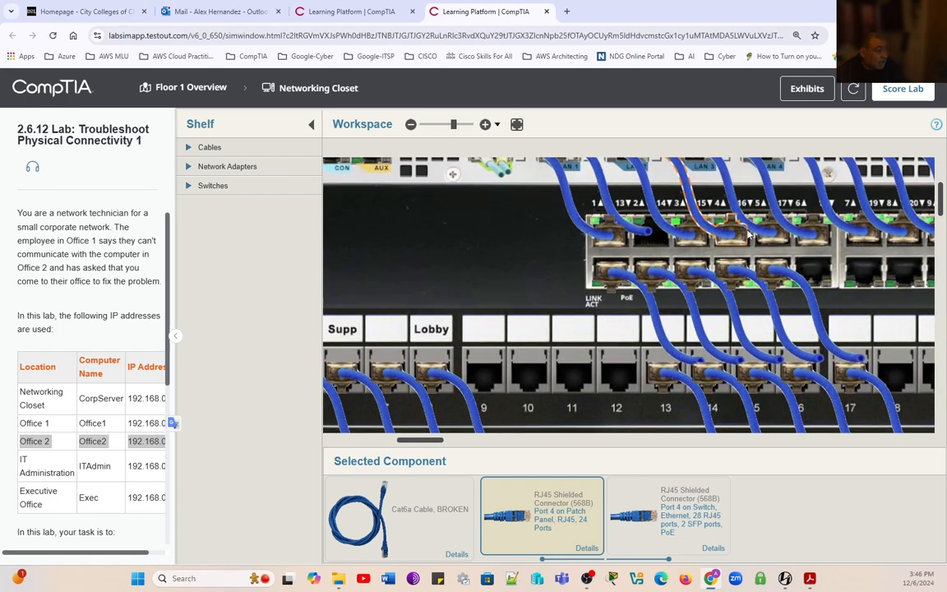
click(484, 124)
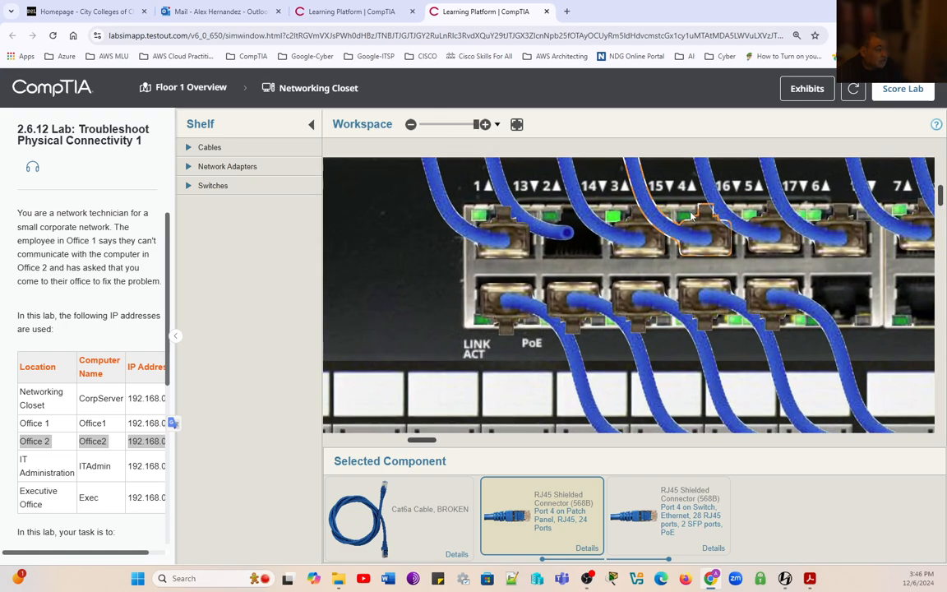
mouse_move(704, 245)
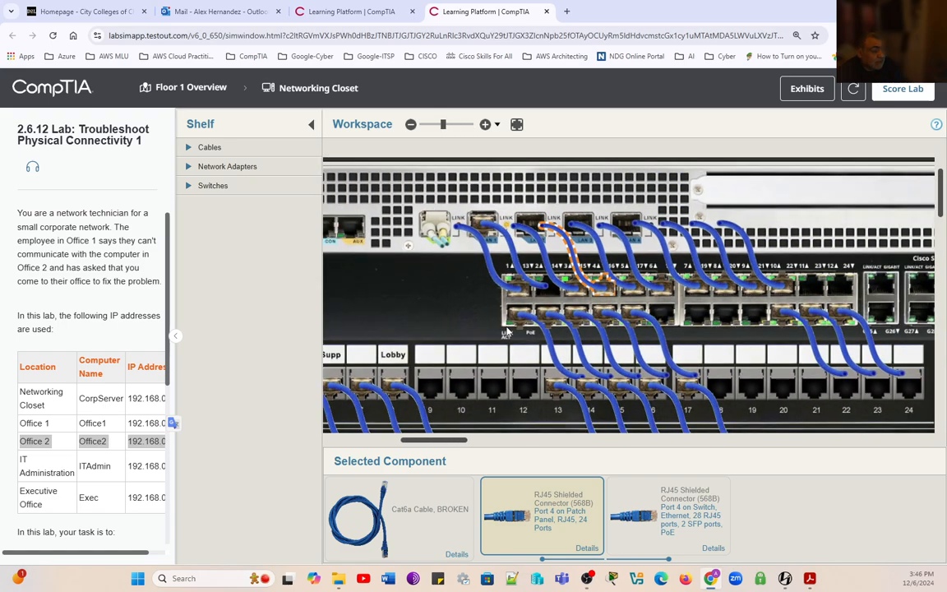
click(410, 124)
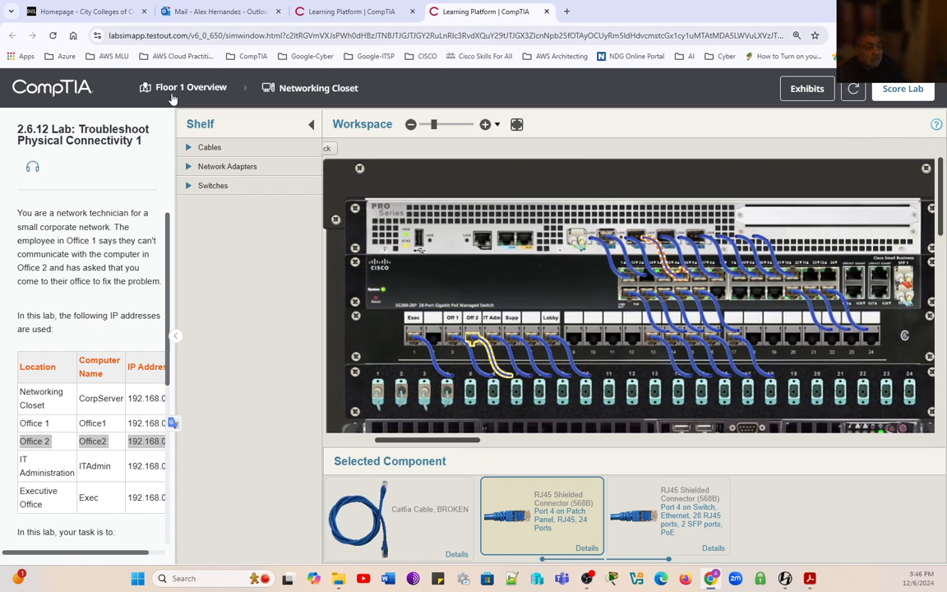
- From the floor overview, open Office2 and unplug its Cat6a cable from the computer
click(190, 88)
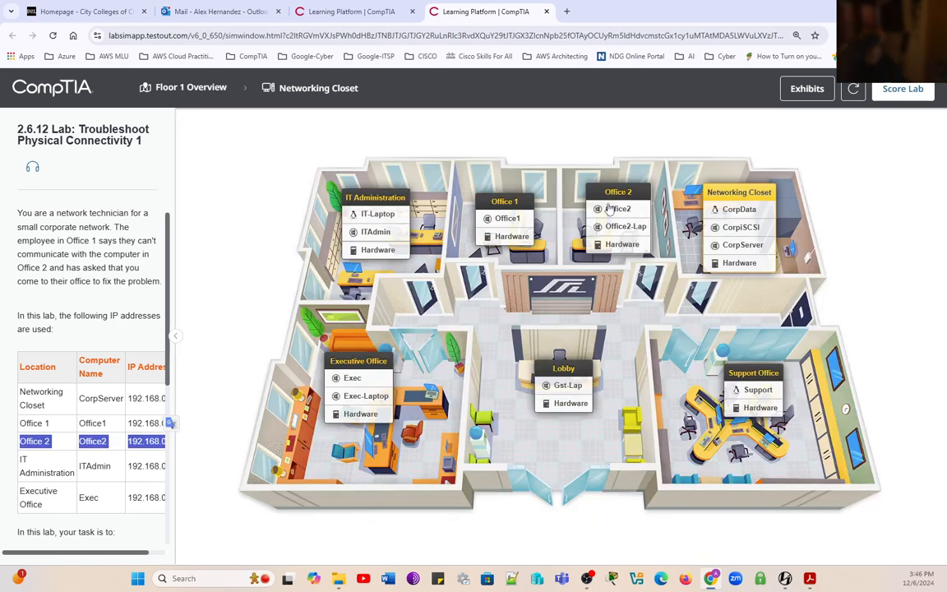
click(619, 209)
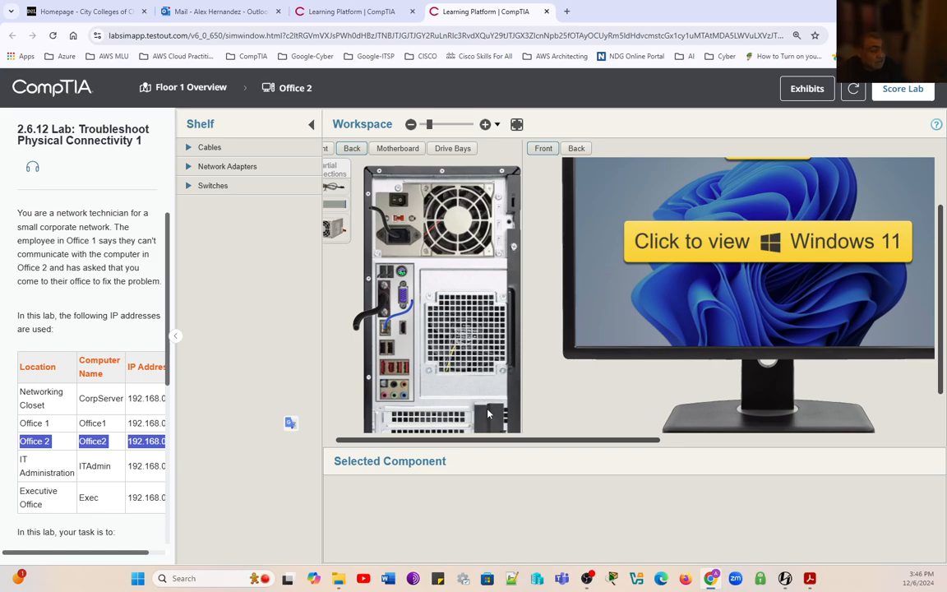
mouse_move(416, 443)
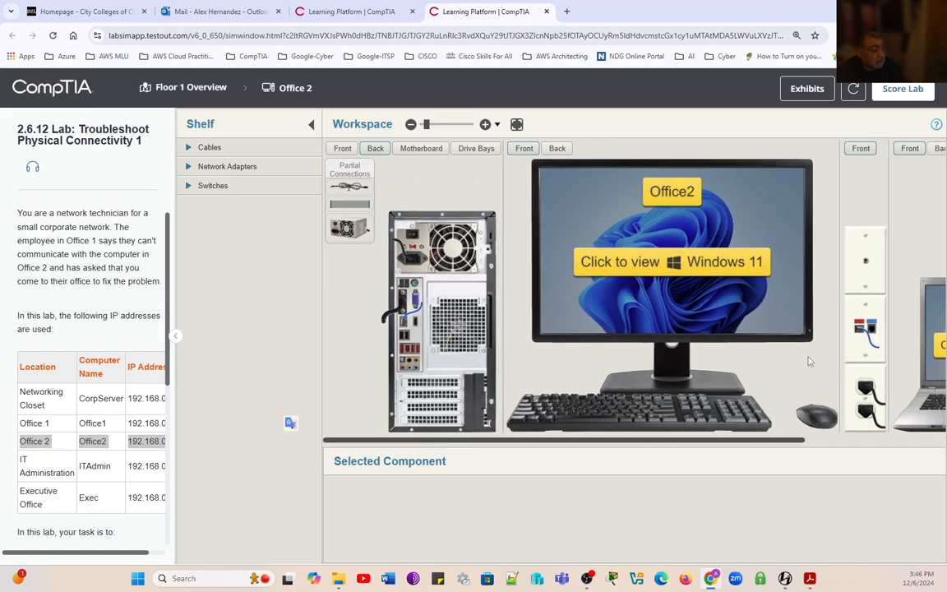
click(864, 332)
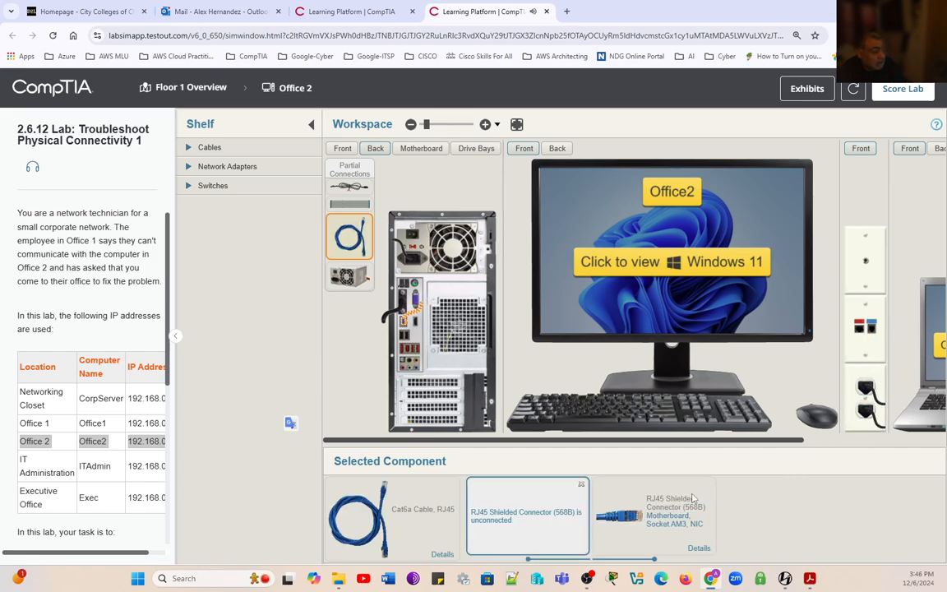
click(654, 516)
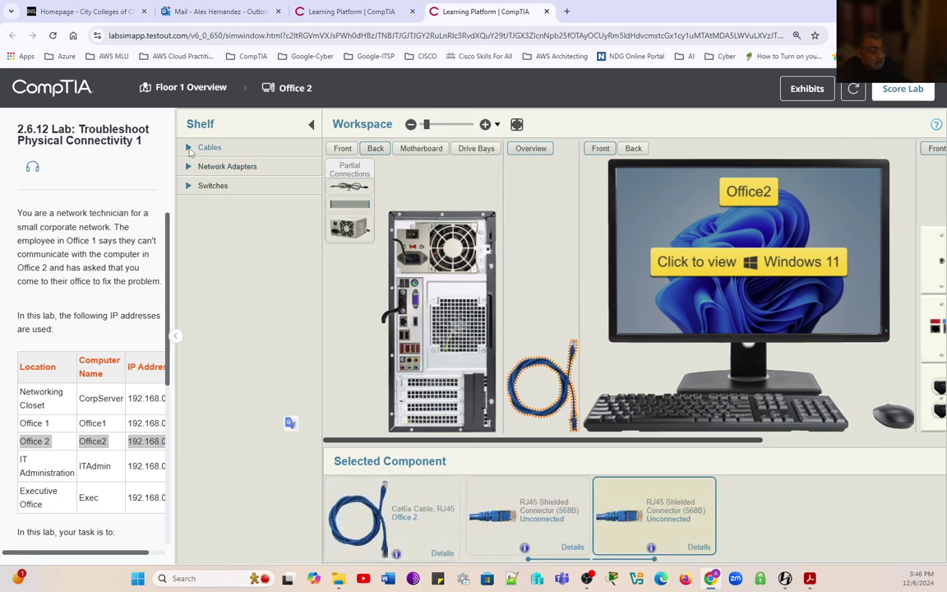
- Connect a new Cat6a cable from the Shelf between Office2's NIC and the wall outlet
click(210, 148)
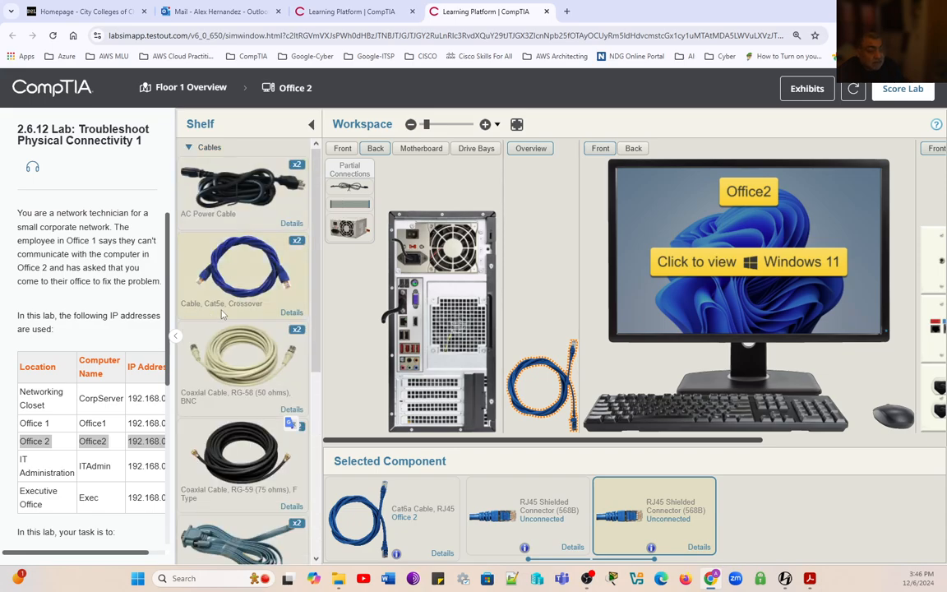
scroll(down, 3)
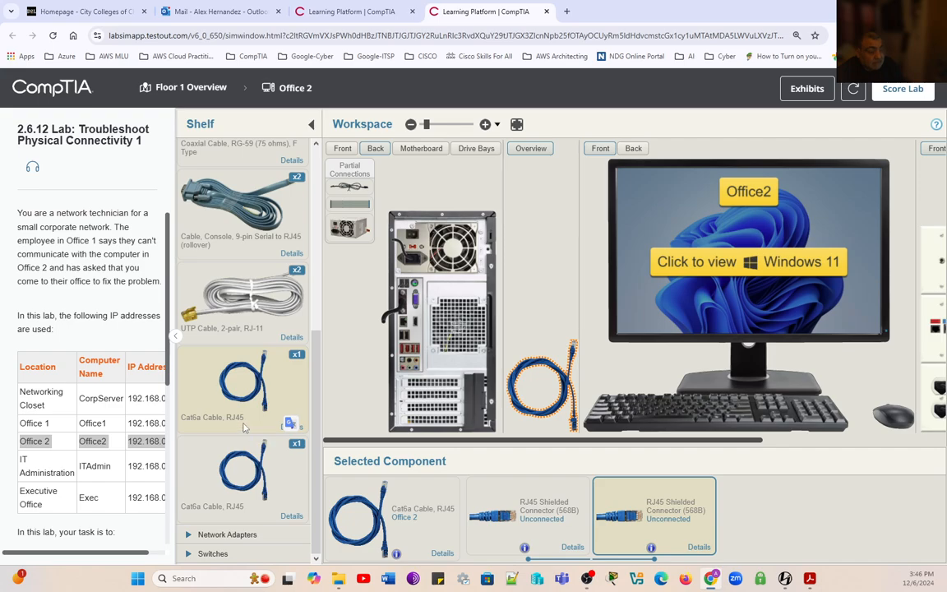
mouse_move(264, 370)
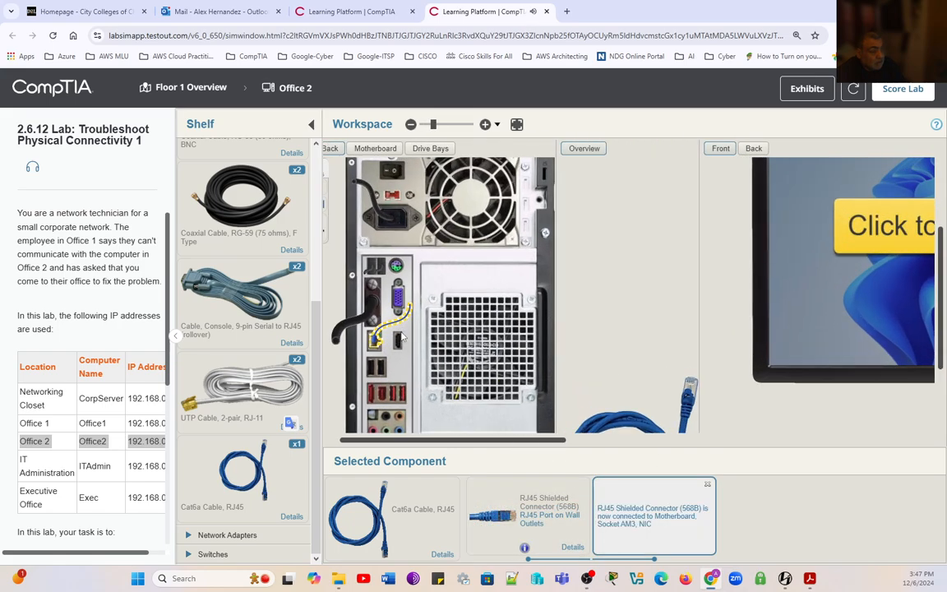
click(486, 124)
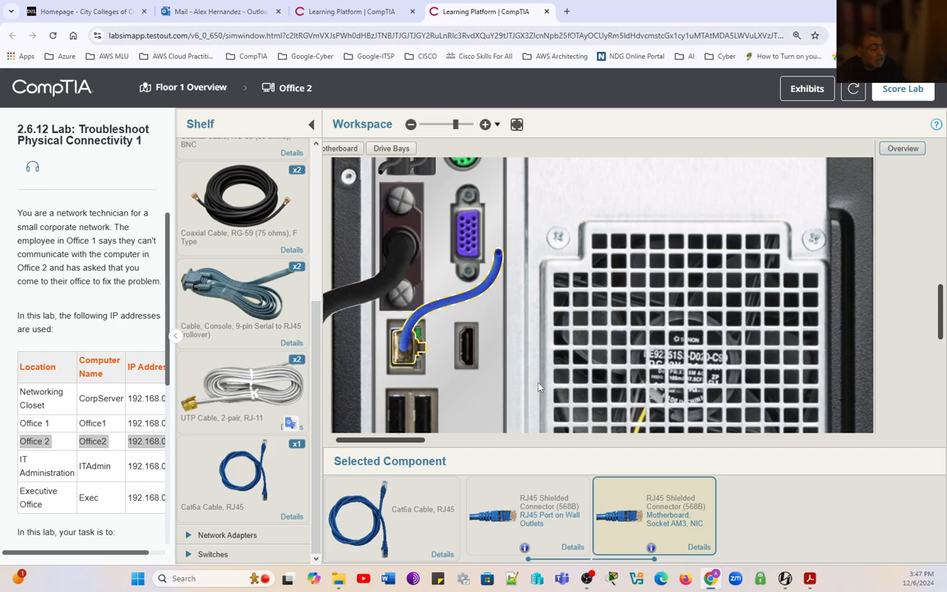
mouse_move(428, 403)
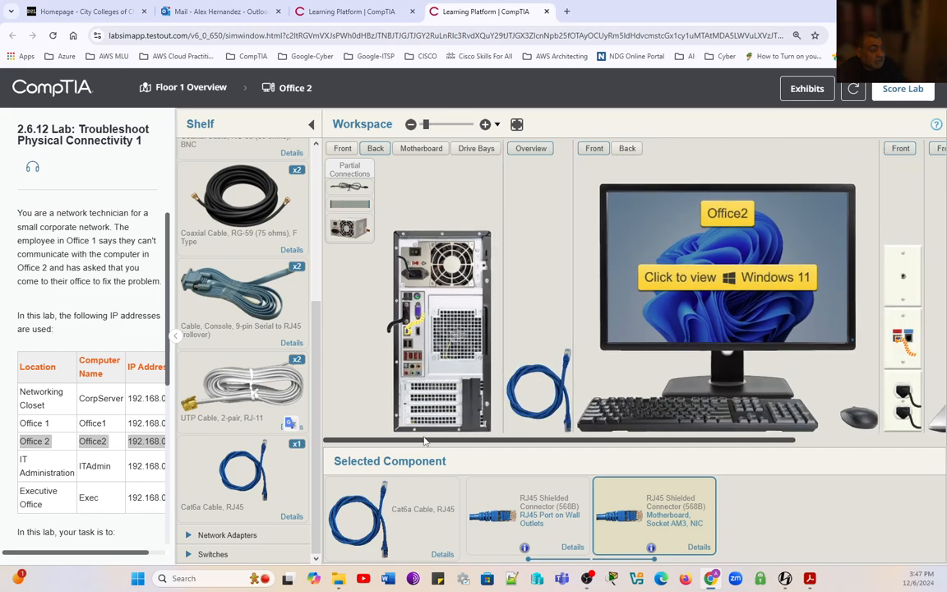
scroll(right, 3)
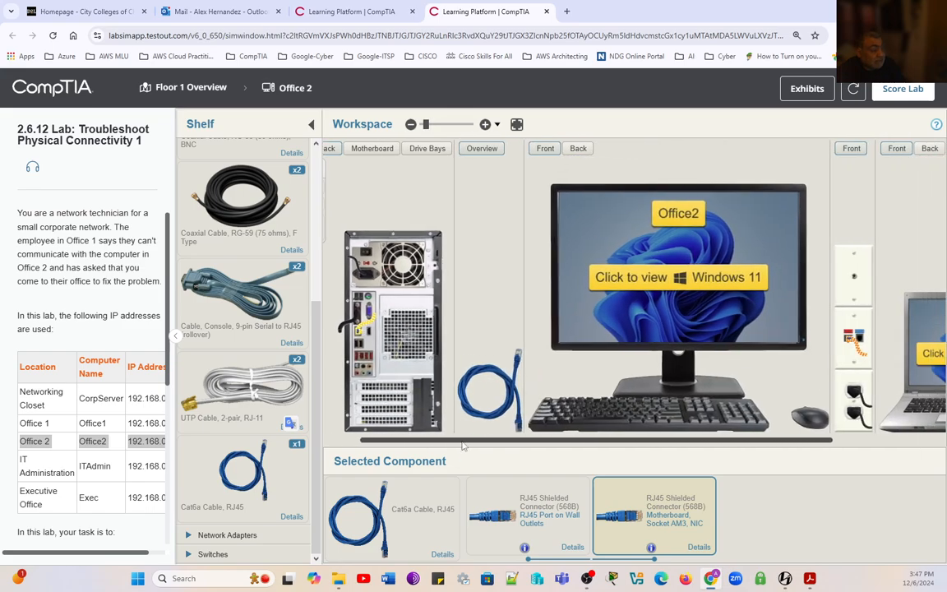
mouse_move(400, 475)
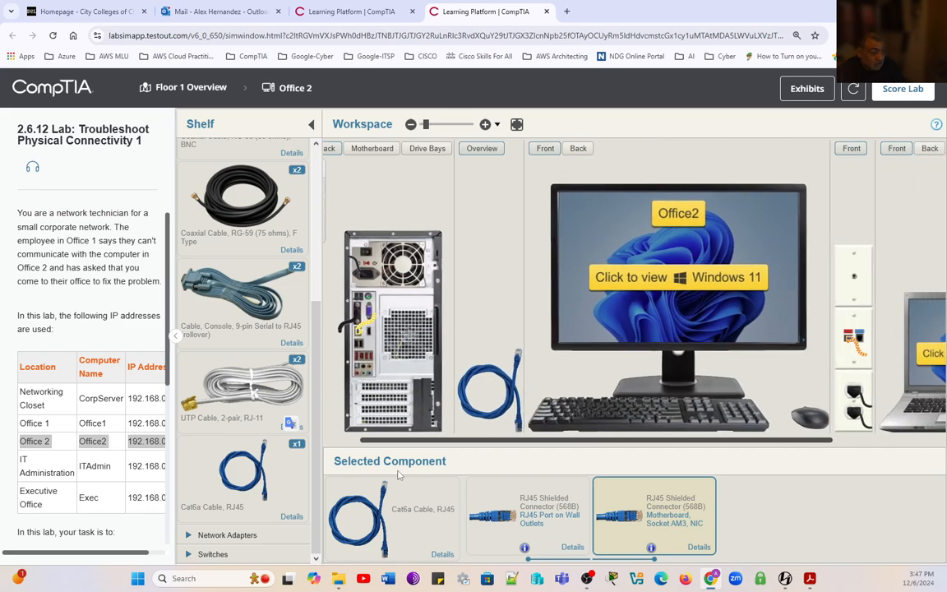
mouse_move(402, 444)
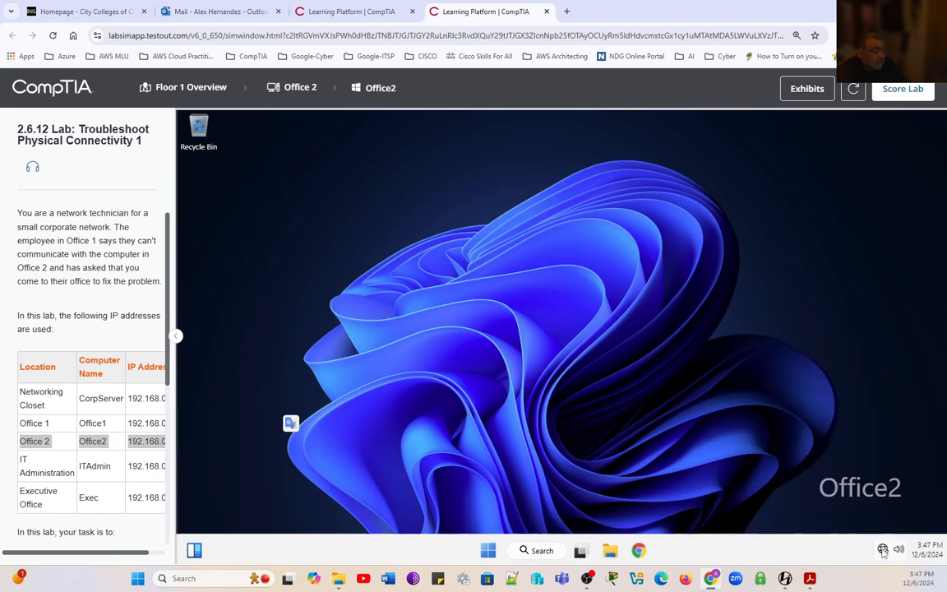
click(191, 87)
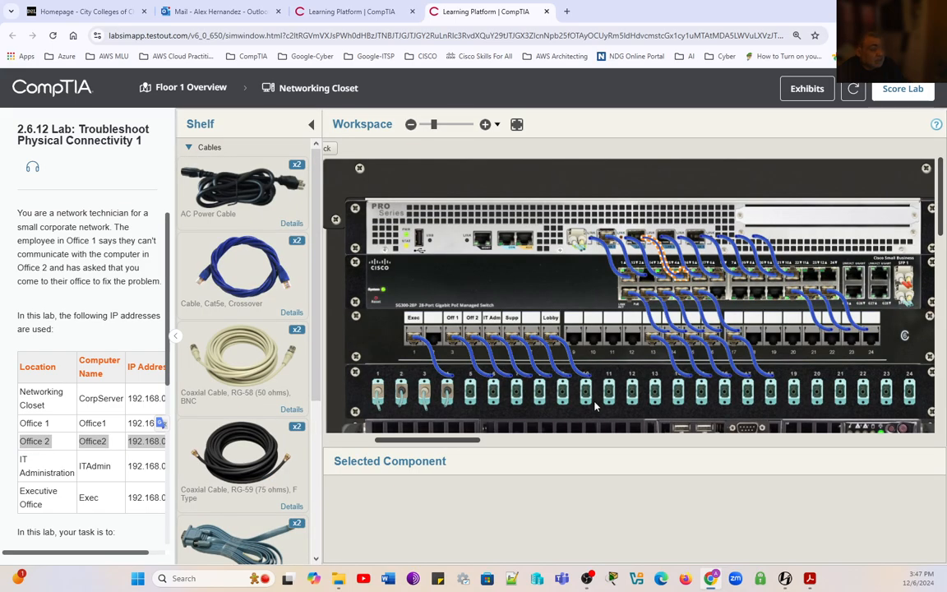
mouse_move(506, 526)
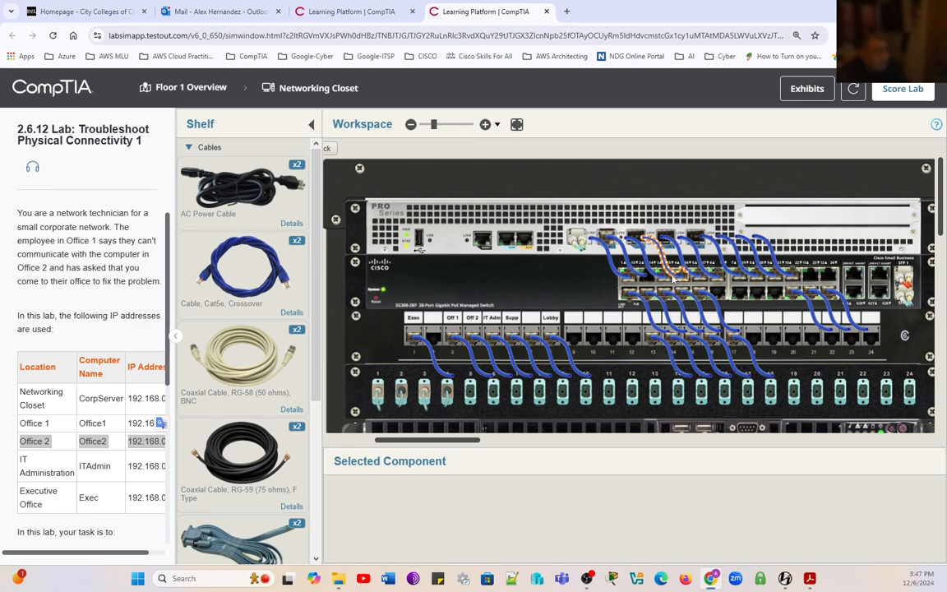
- Disconnect the broken closet Cat6a cable and scroll the Shelf to Cat6a cables
click(493, 362)
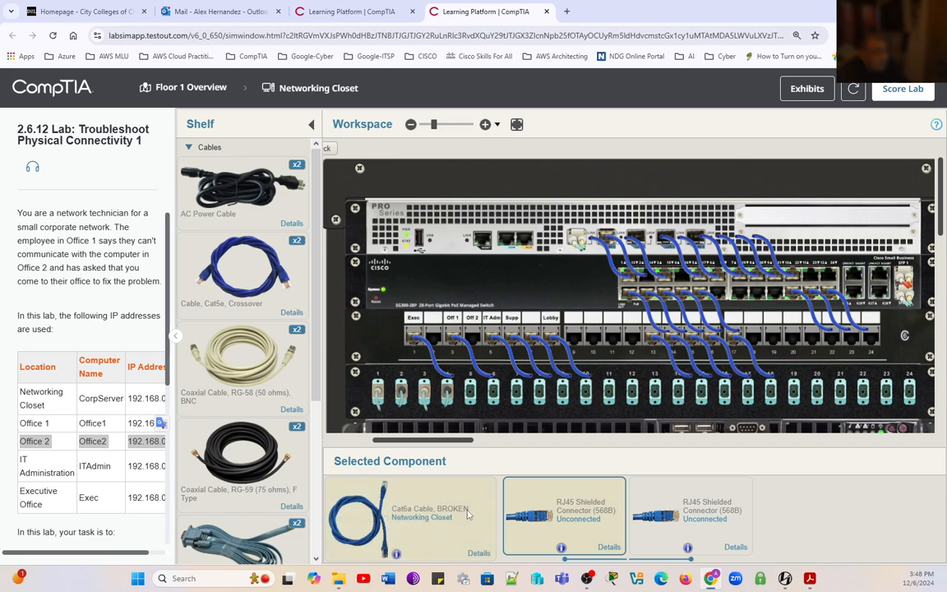
mouse_move(467, 514)
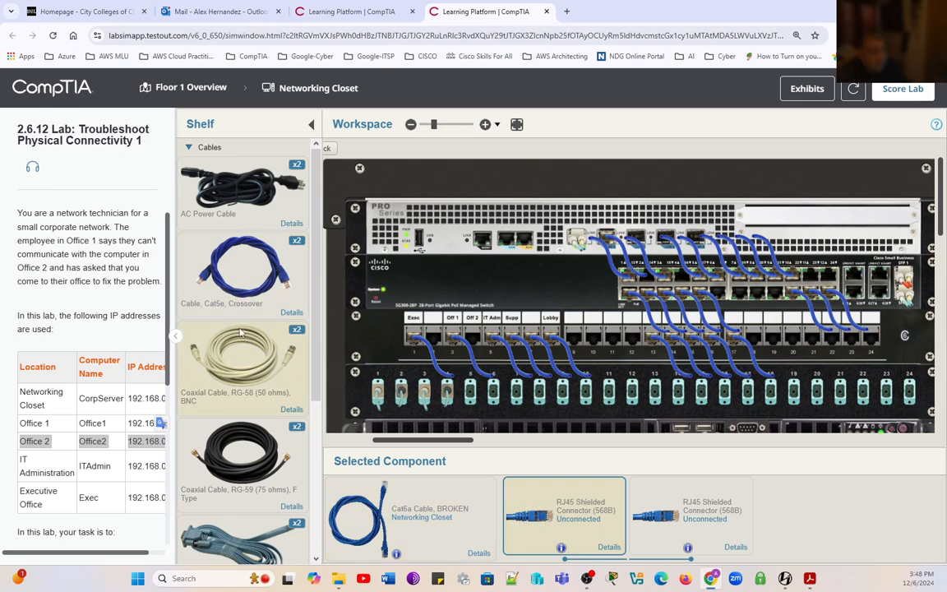
scroll(down, 3)
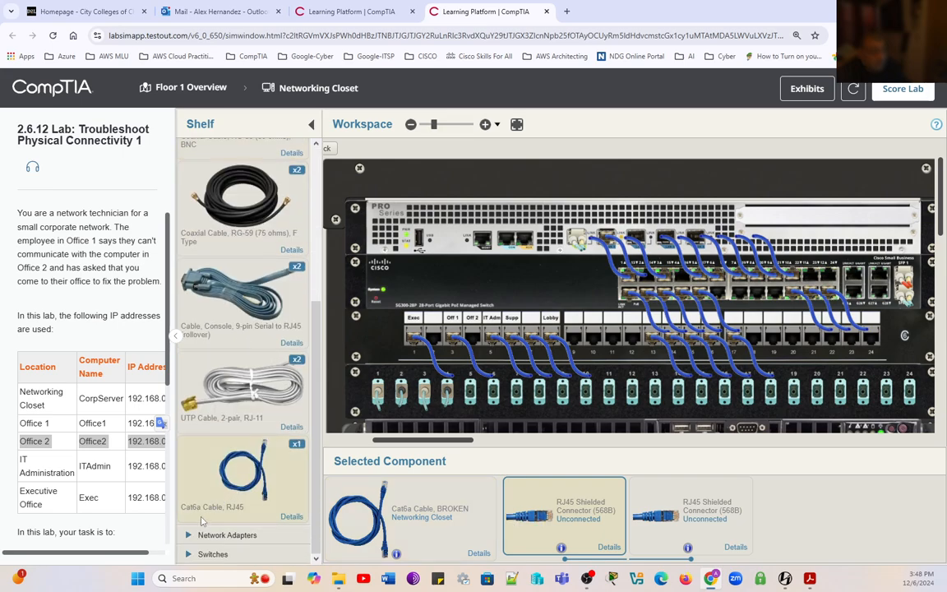
mouse_move(266, 472)
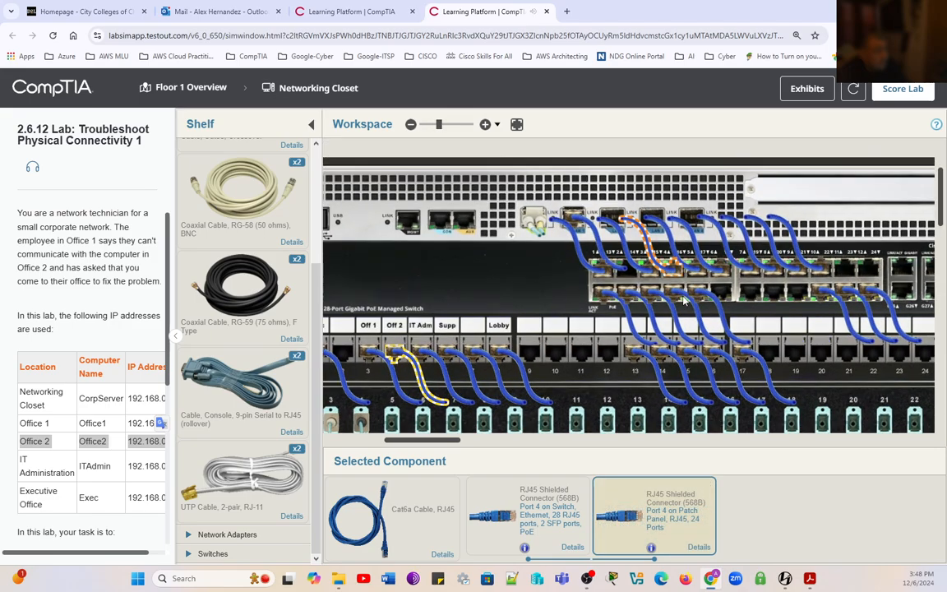
- Link patch panel port 4 to switch port 4 with a new Cat6a cable
click(486, 125)
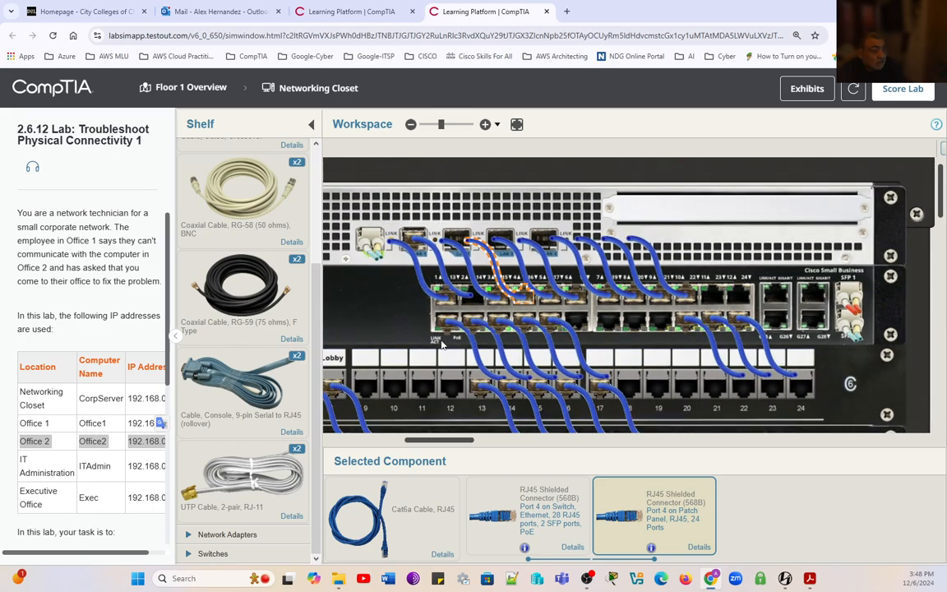
click(191, 87)
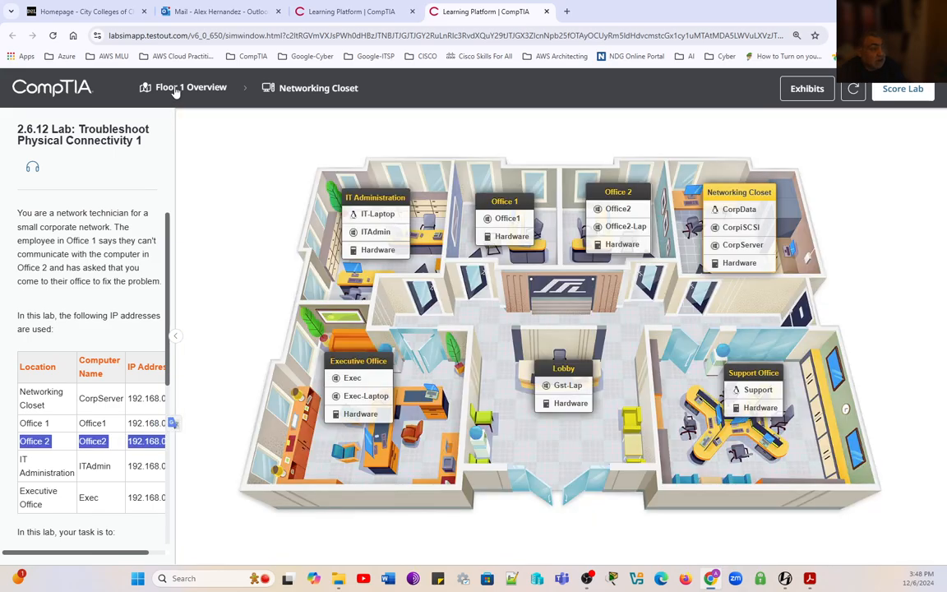
- On Office2, confirm Ethernet shows connected in network settings, then launch an admin PowerShell
click(618, 226)
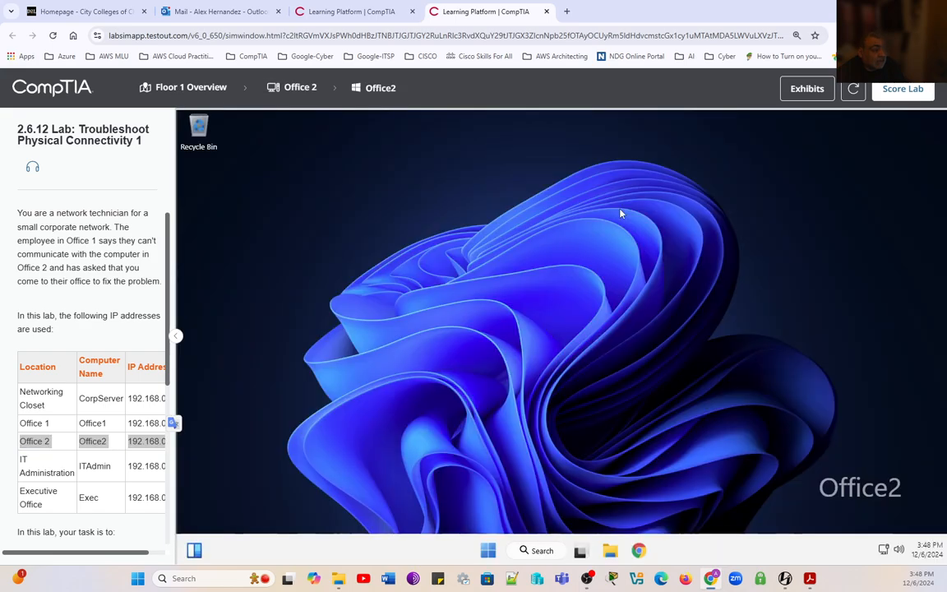
mouse_move(884, 553)
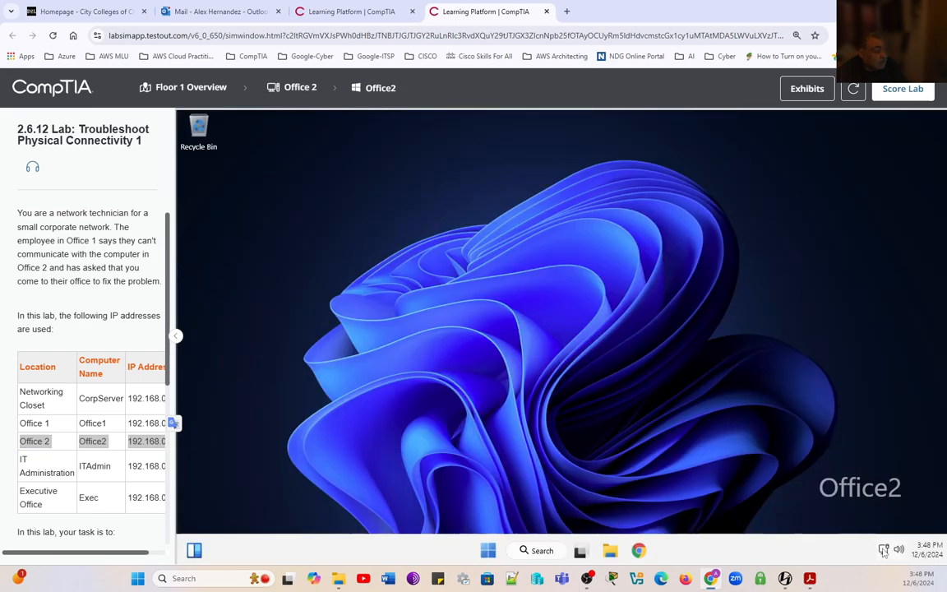
mouse_move(899, 550)
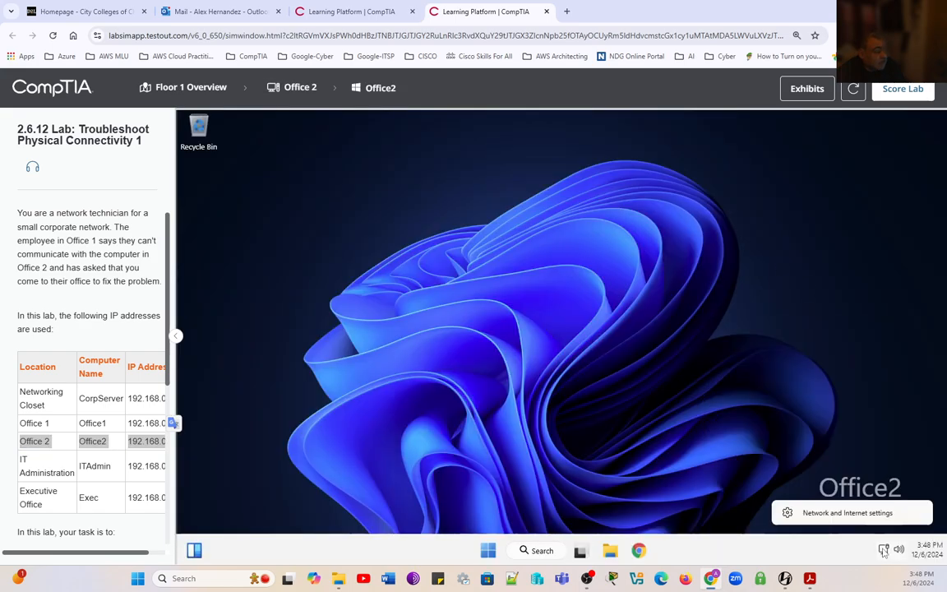
click(847, 512)
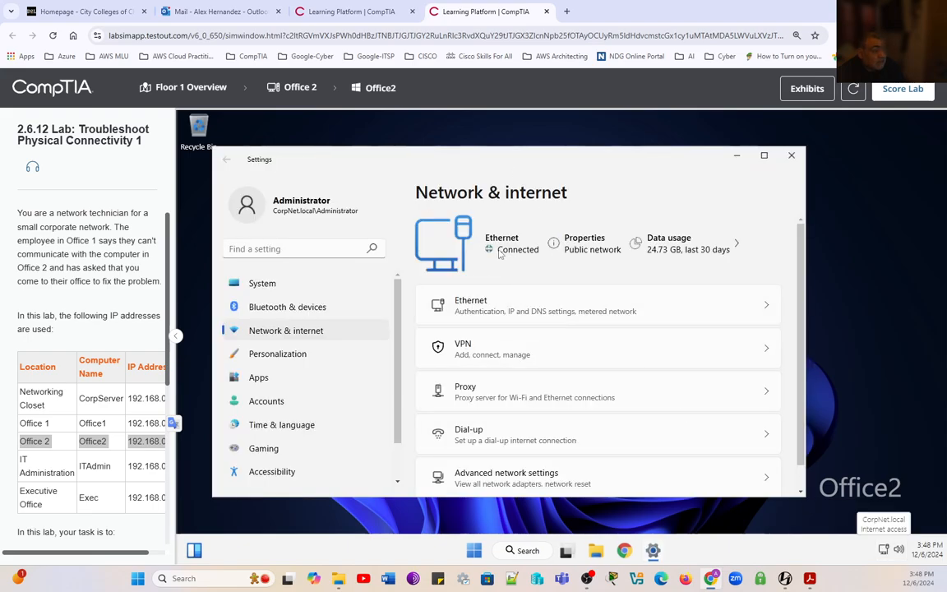
mouse_move(526, 261)
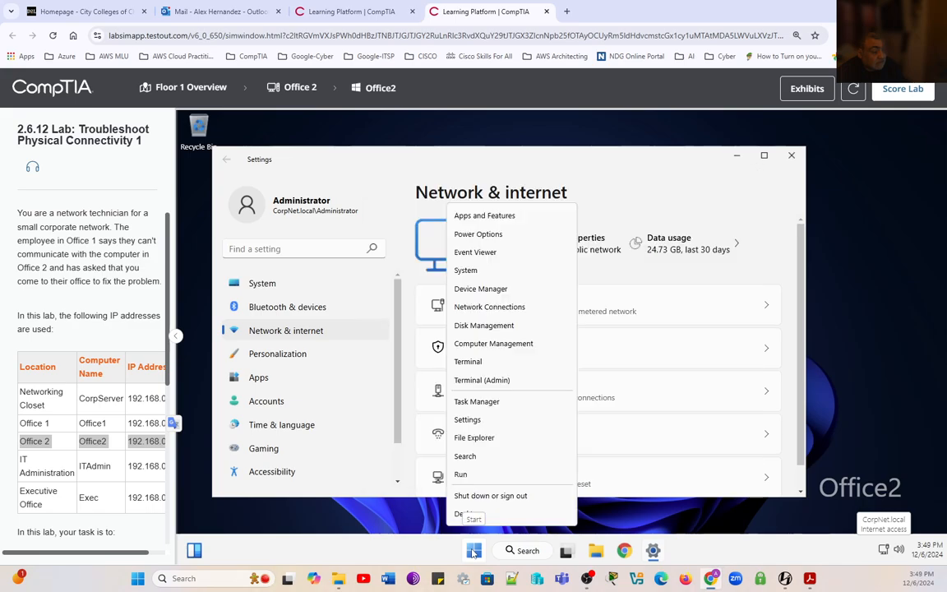
click(482, 380)
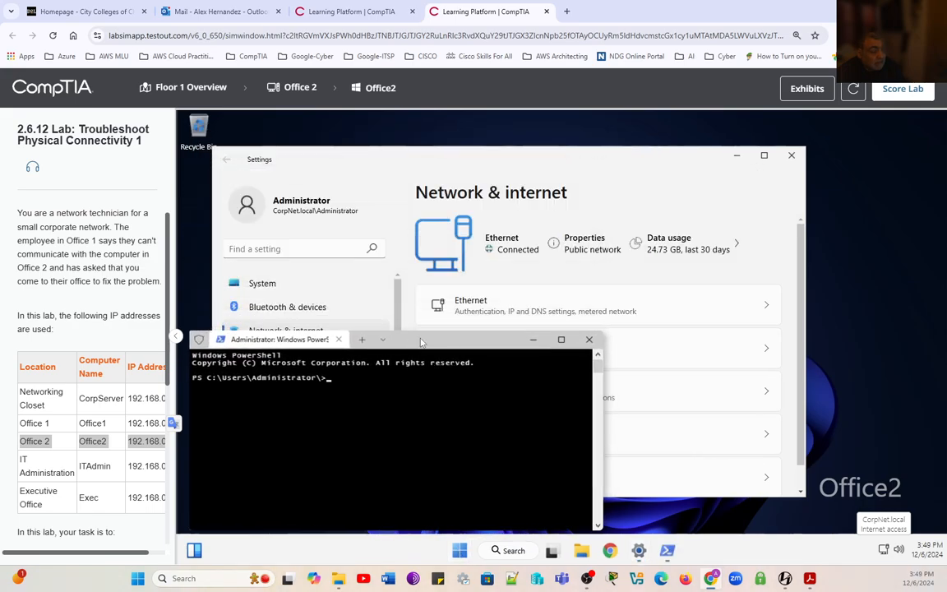
- From Office2, ping 192.168.0.10, 192.168.0.30, 192.168.0.33 and 192.168.0.34
drag(387, 340, 386, 129)
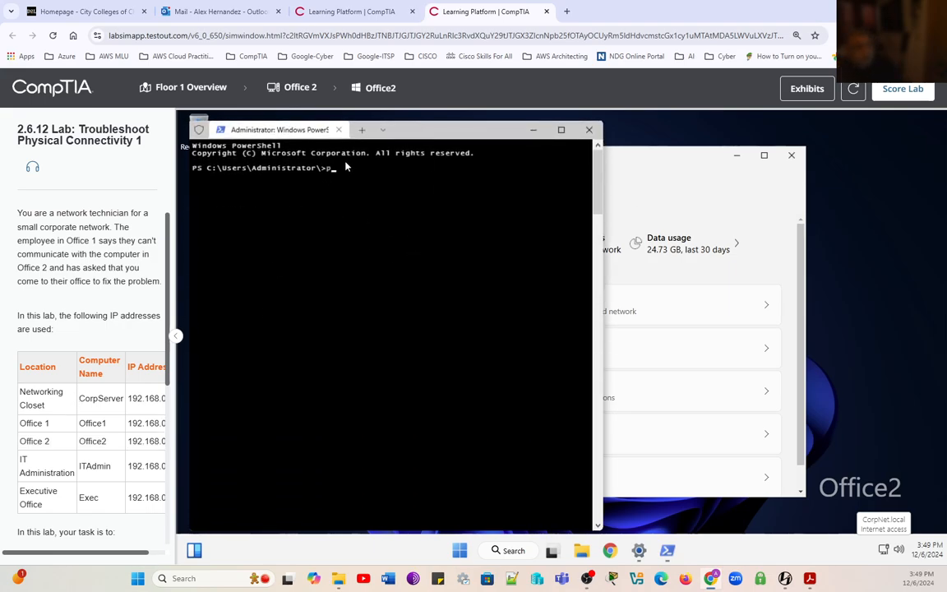
text(ping)
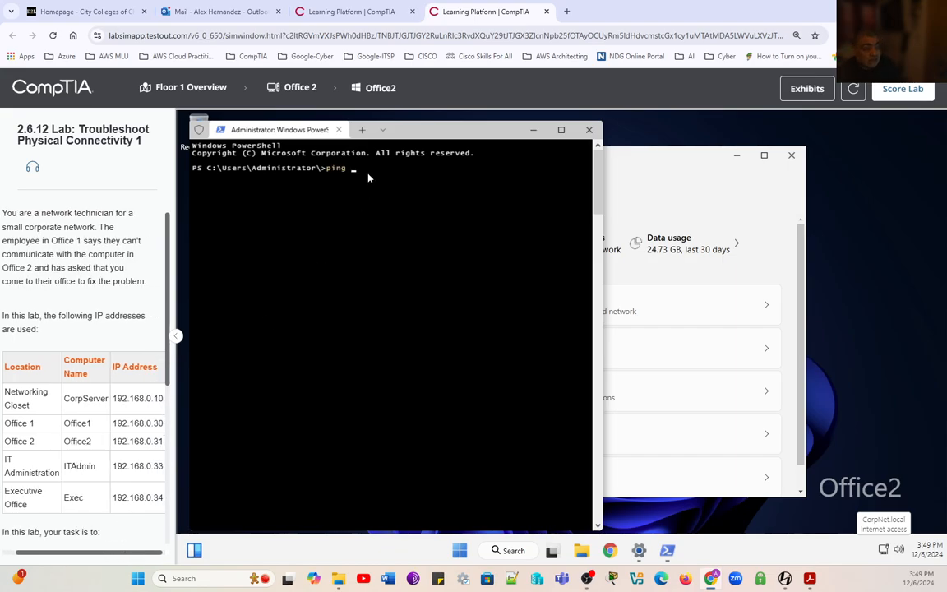
text(192.168.)
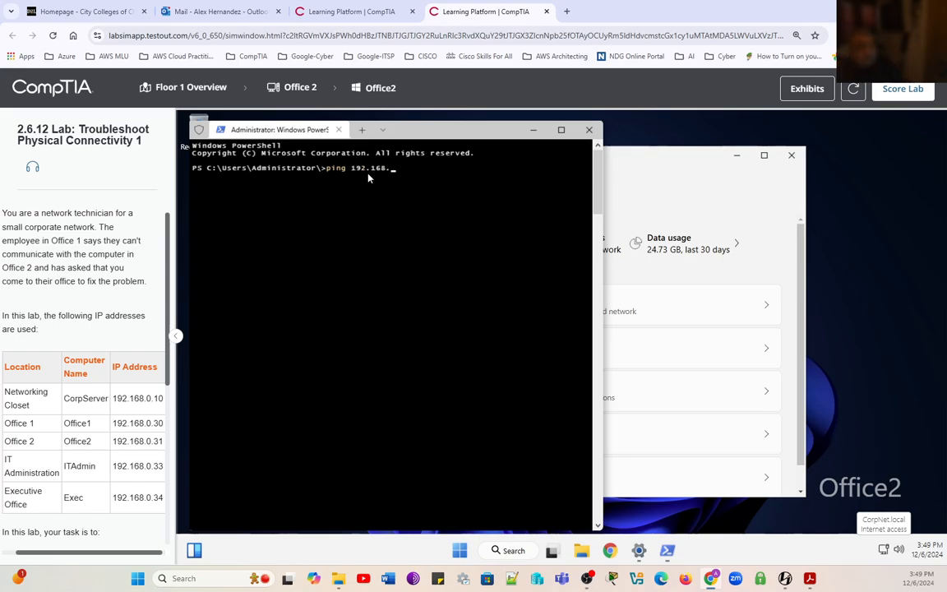
key(Return)
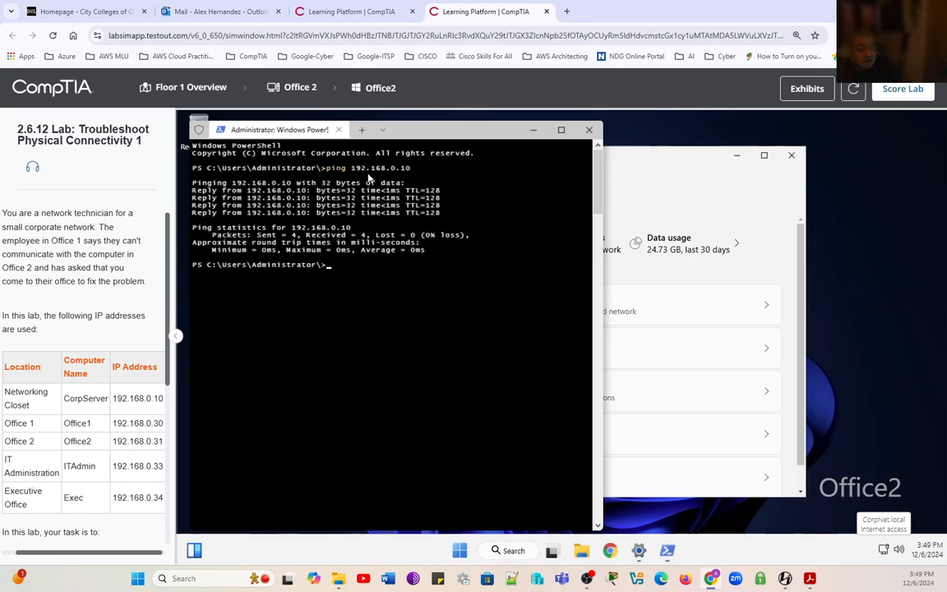
text(ping 192.168.030)
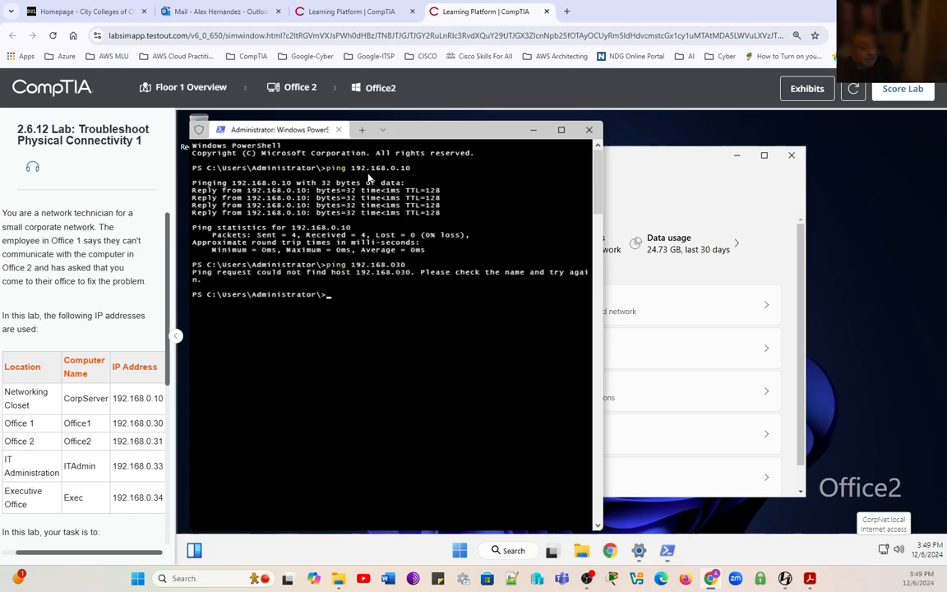
text(ping 192.168.030)
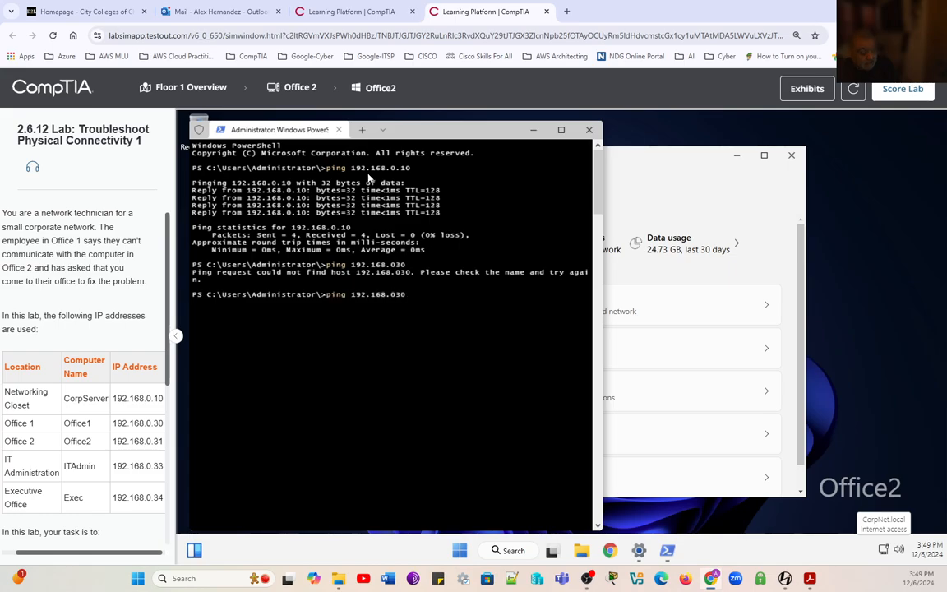
key(Return)
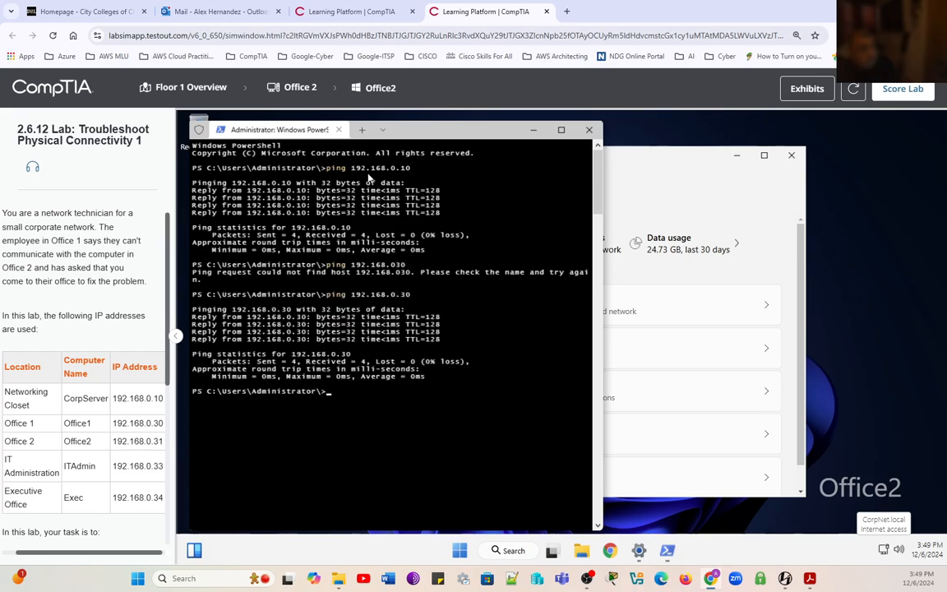
mouse_move(420, 350)
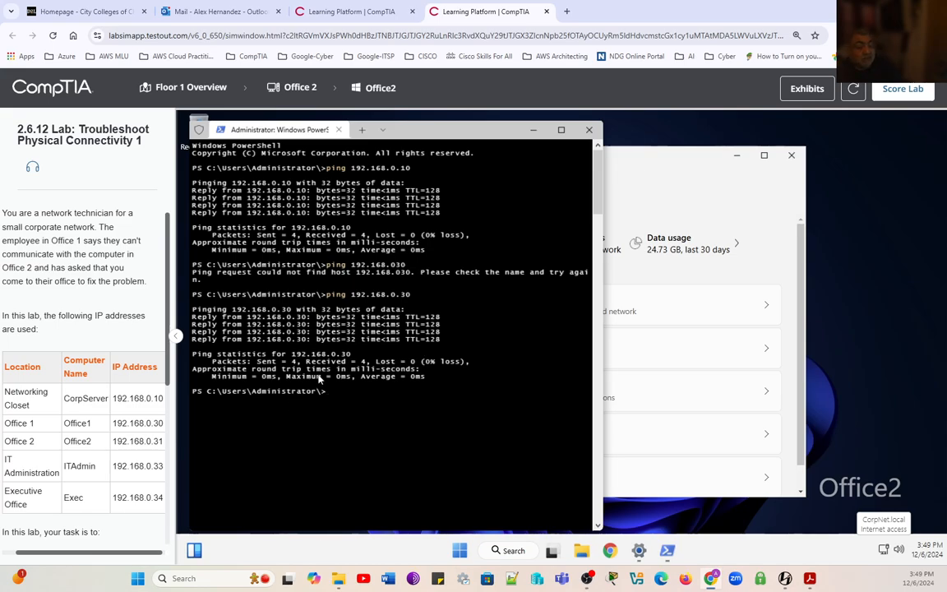
text(ping)
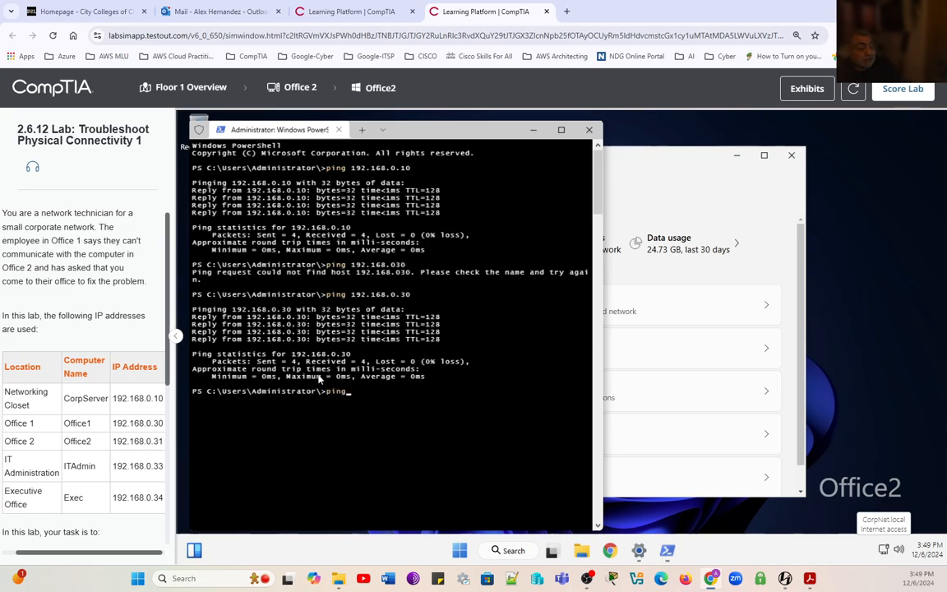
text(192.168.0.33)
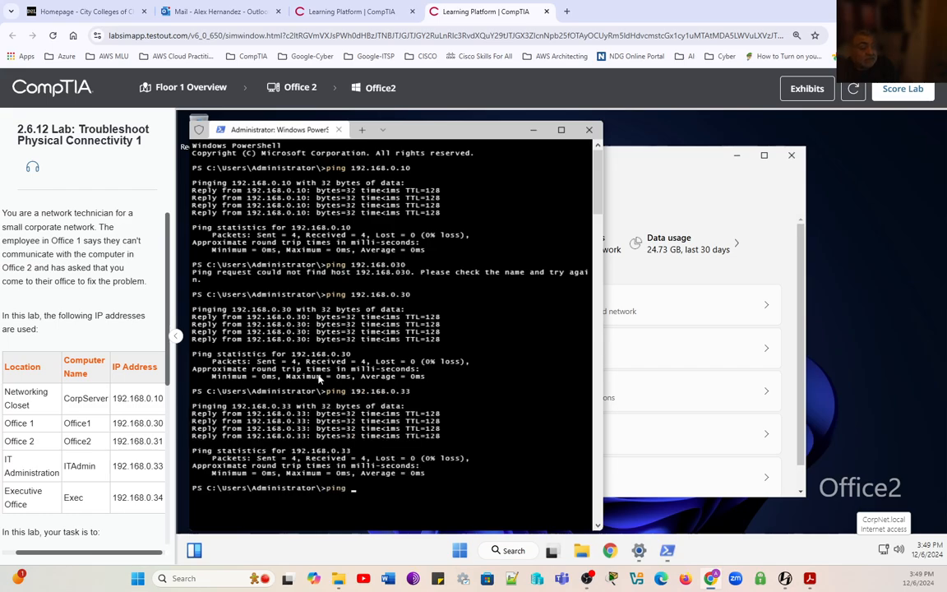
text(192.168.0.34)
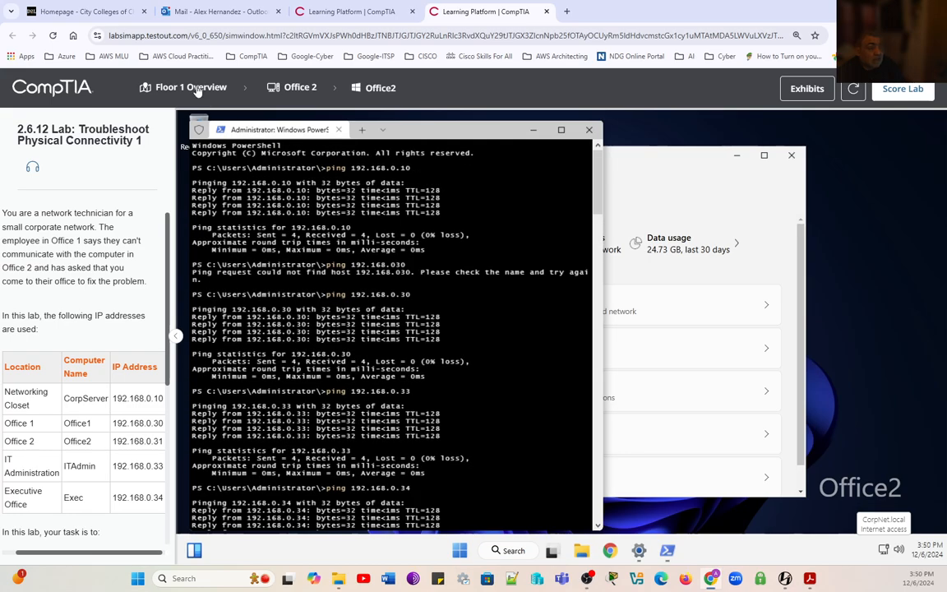
- Go from Floor 1 Overview to the Networking Closet hardware and submit the lab for scoring
click(589, 129)
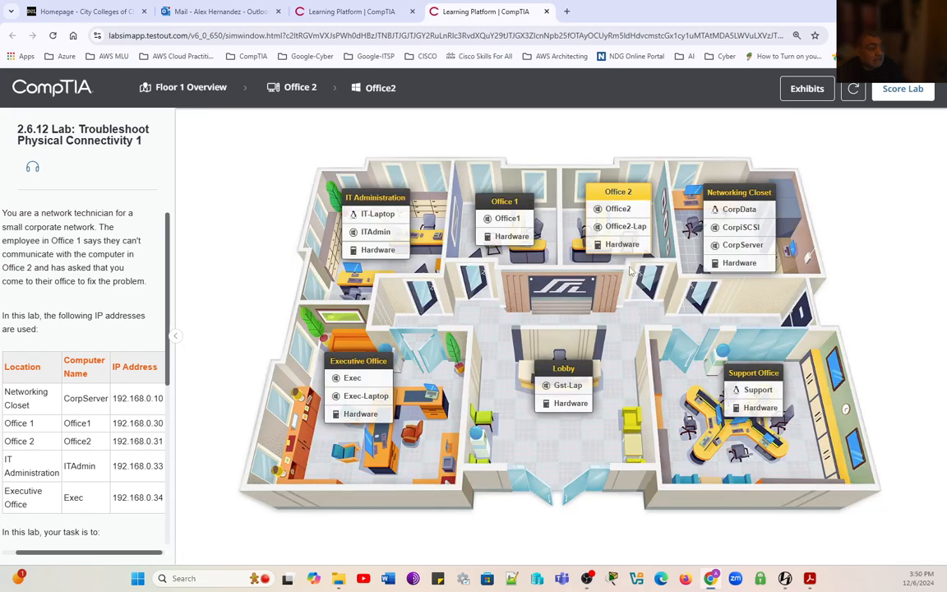
mouse_move(740, 263)
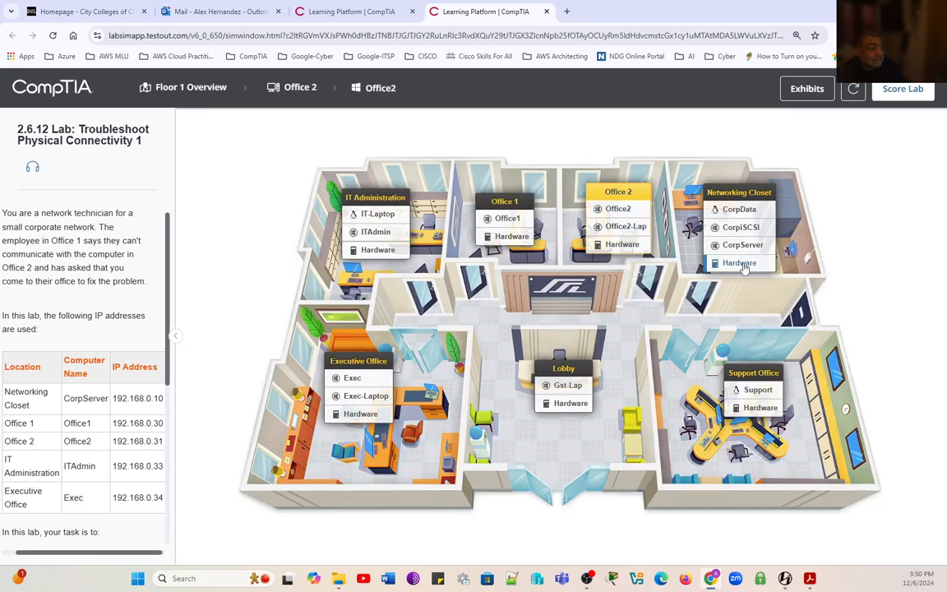
click(738, 263)
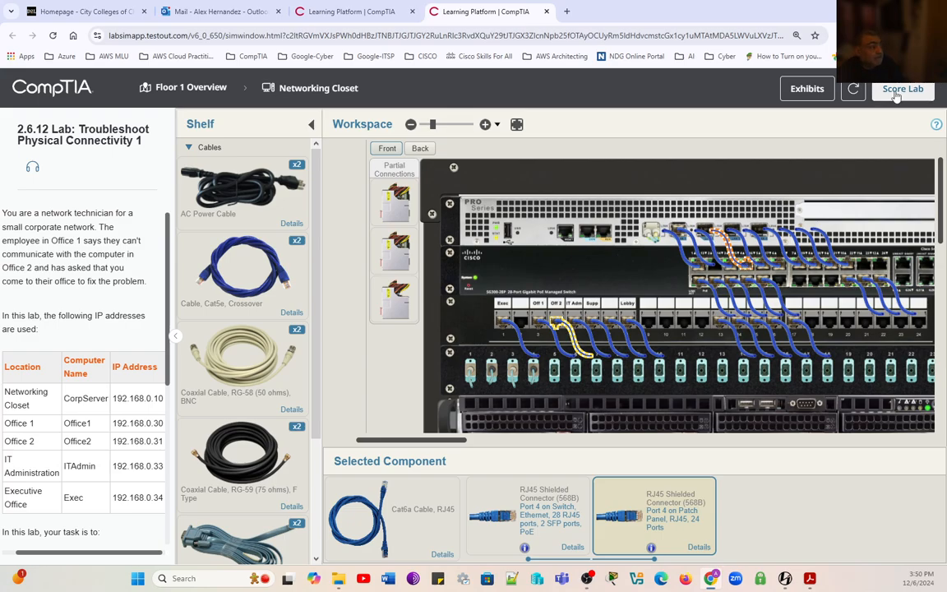
click(903, 88)
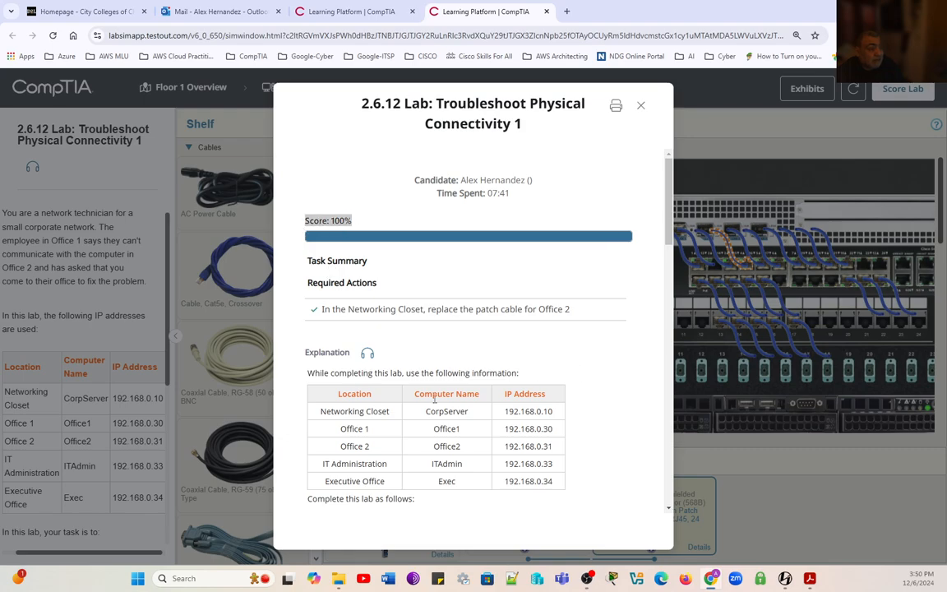
mouse_move(578, 313)
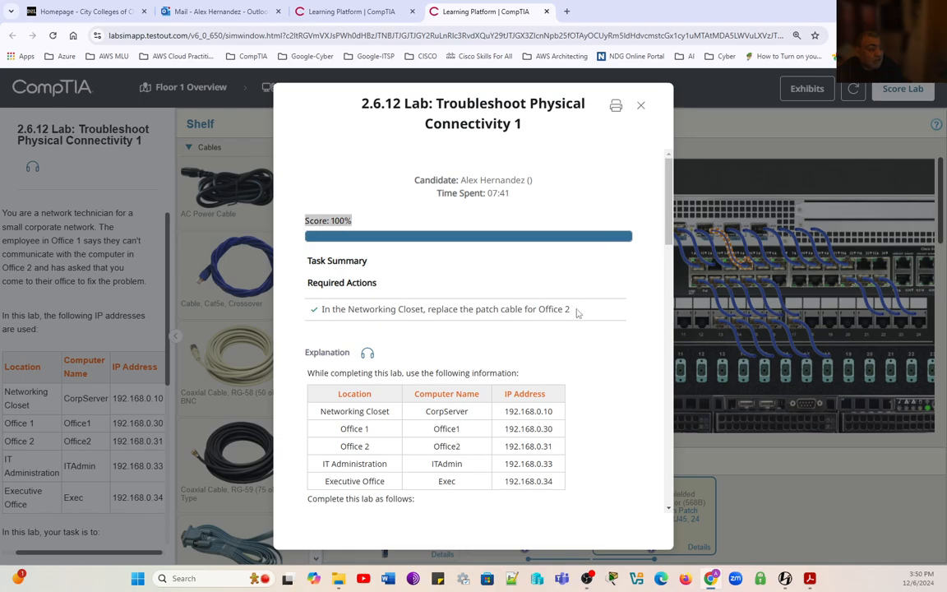